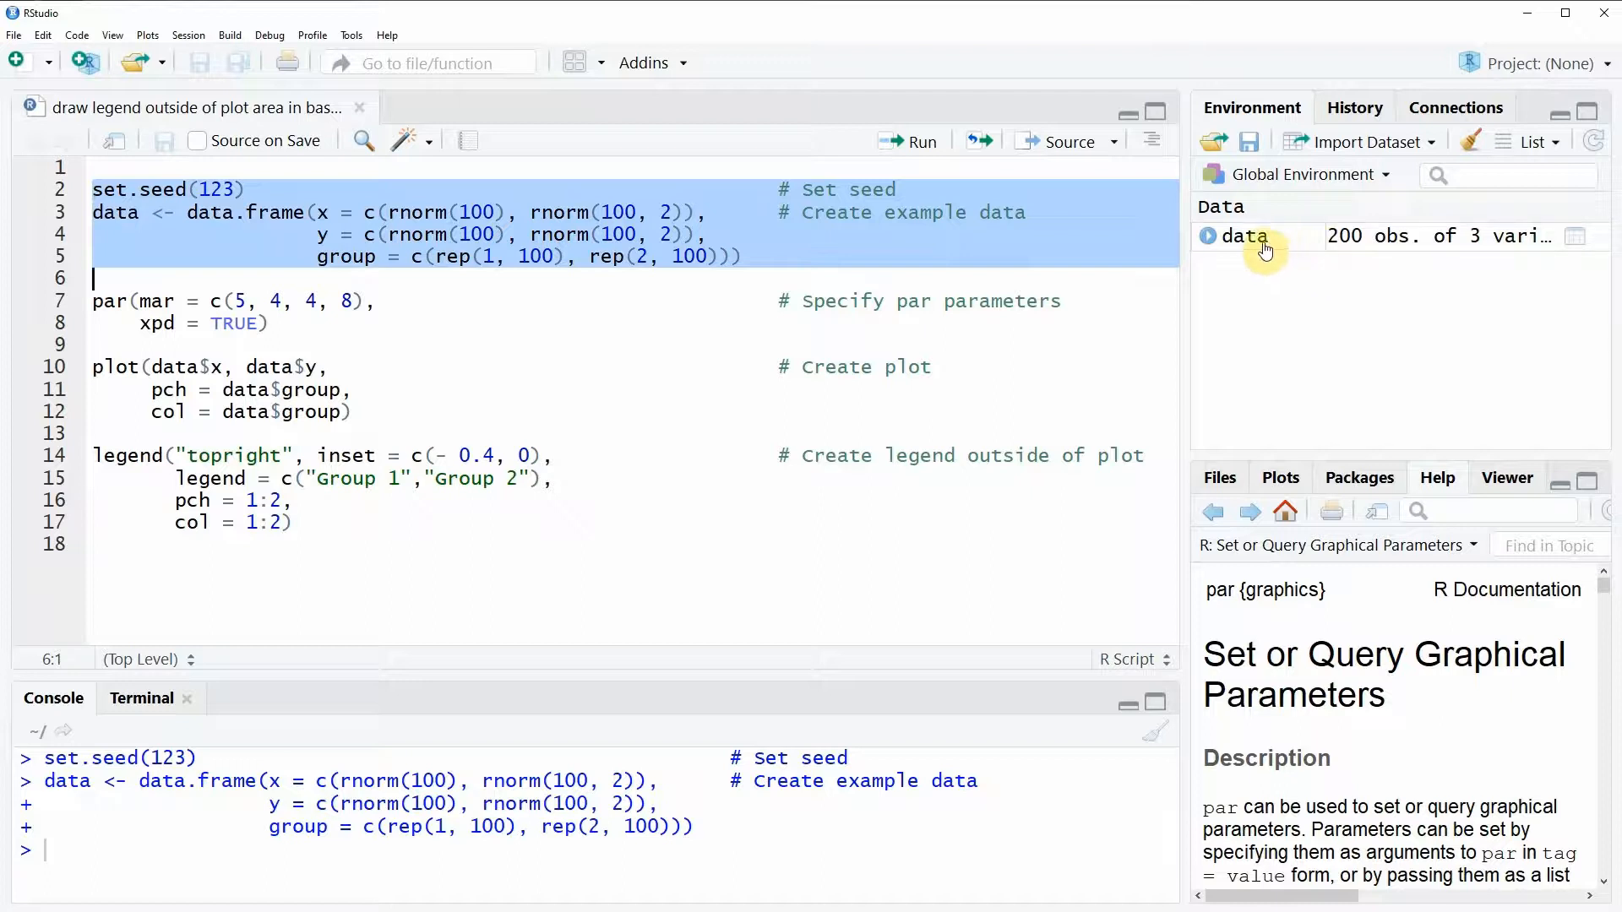
Open the 200-row data frame in the viewer and scroll to its last row
click(1244, 236)
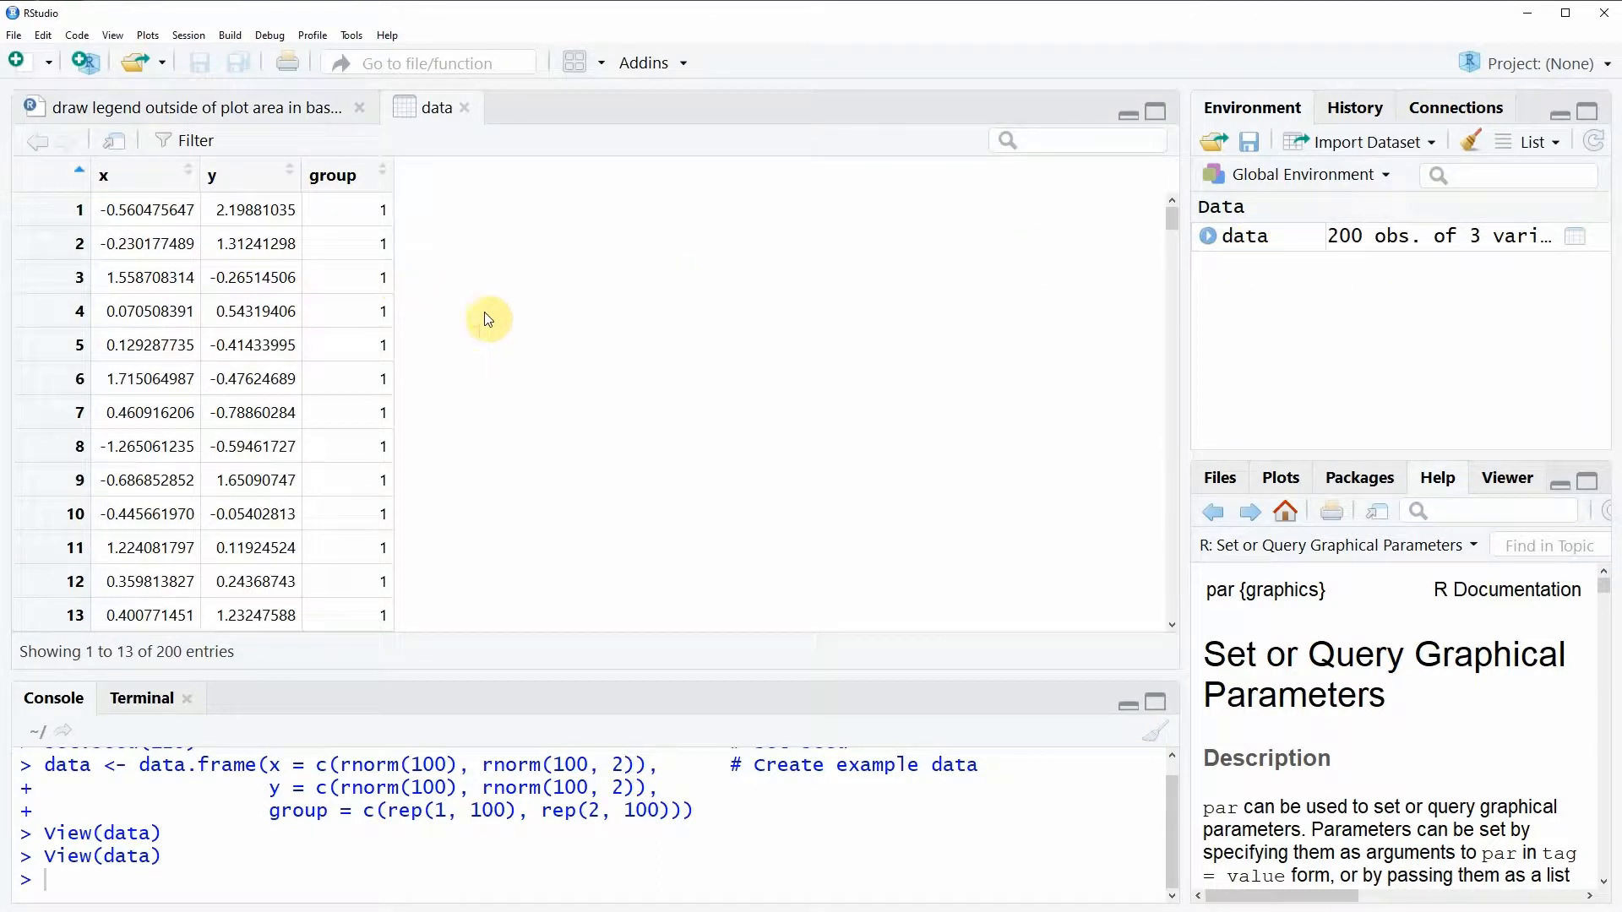
mouse_move(253, 210)
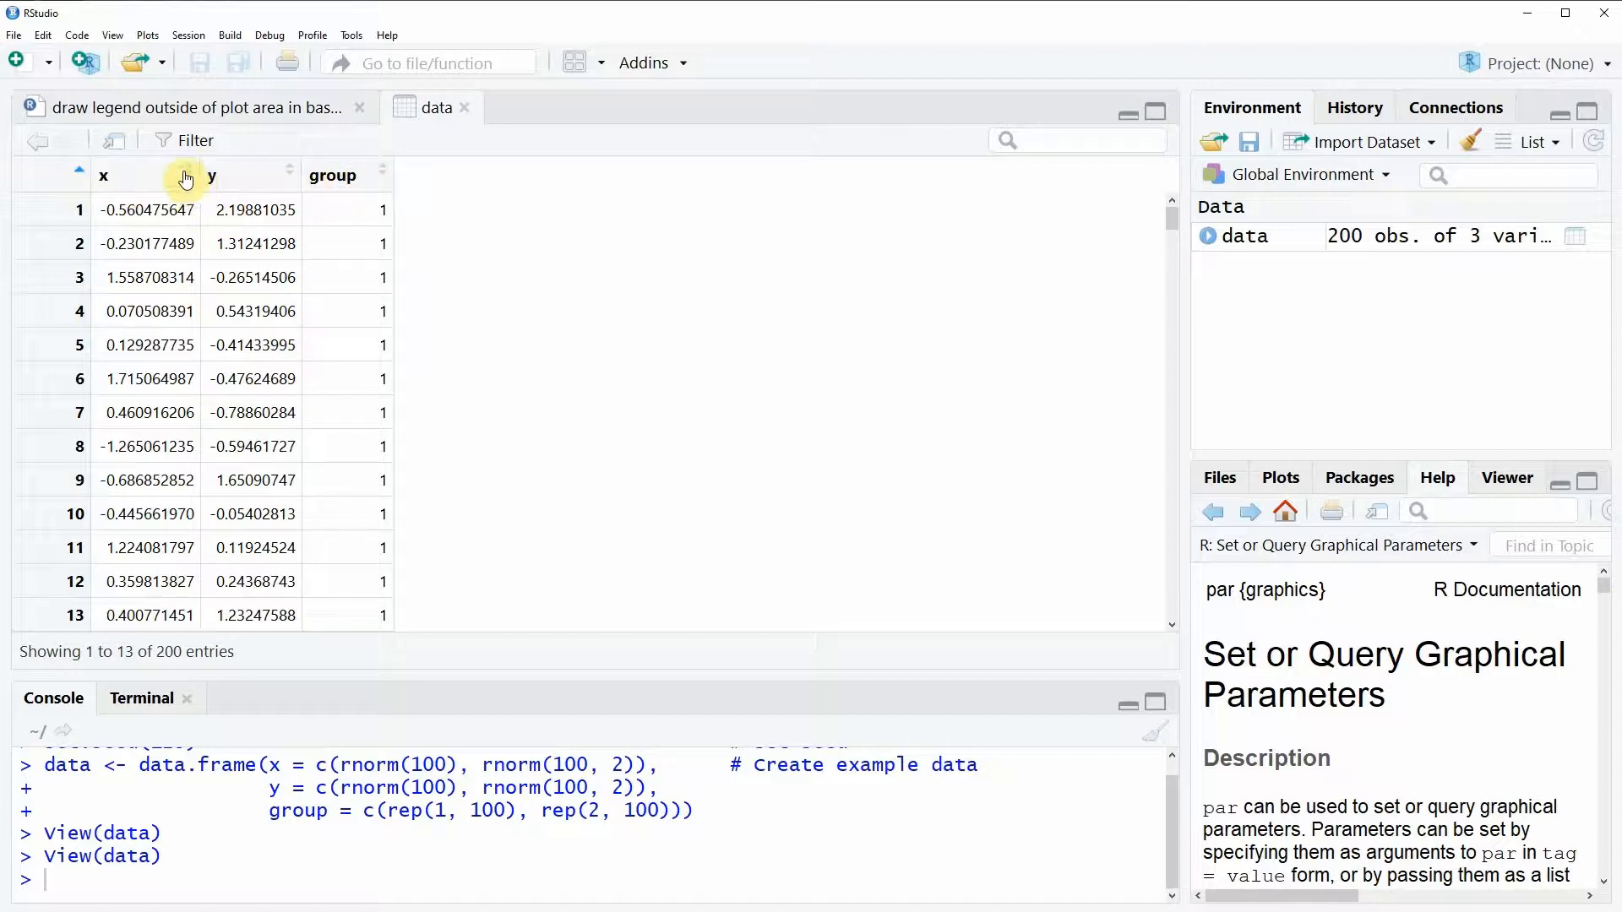
scroll(down, 3)
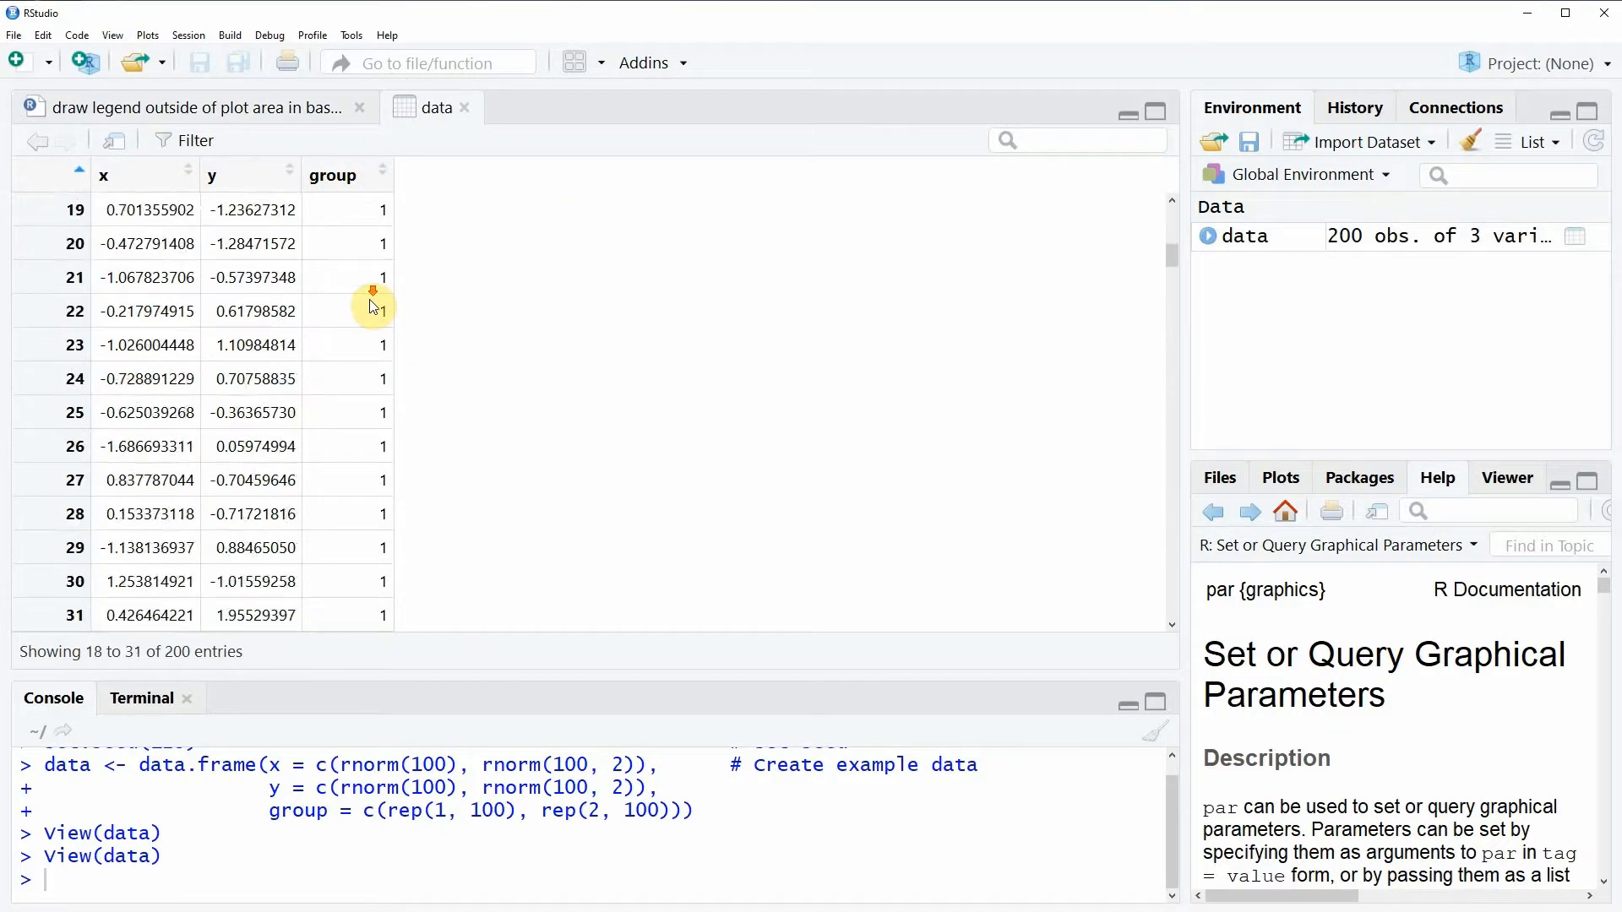
scroll(down, 3)
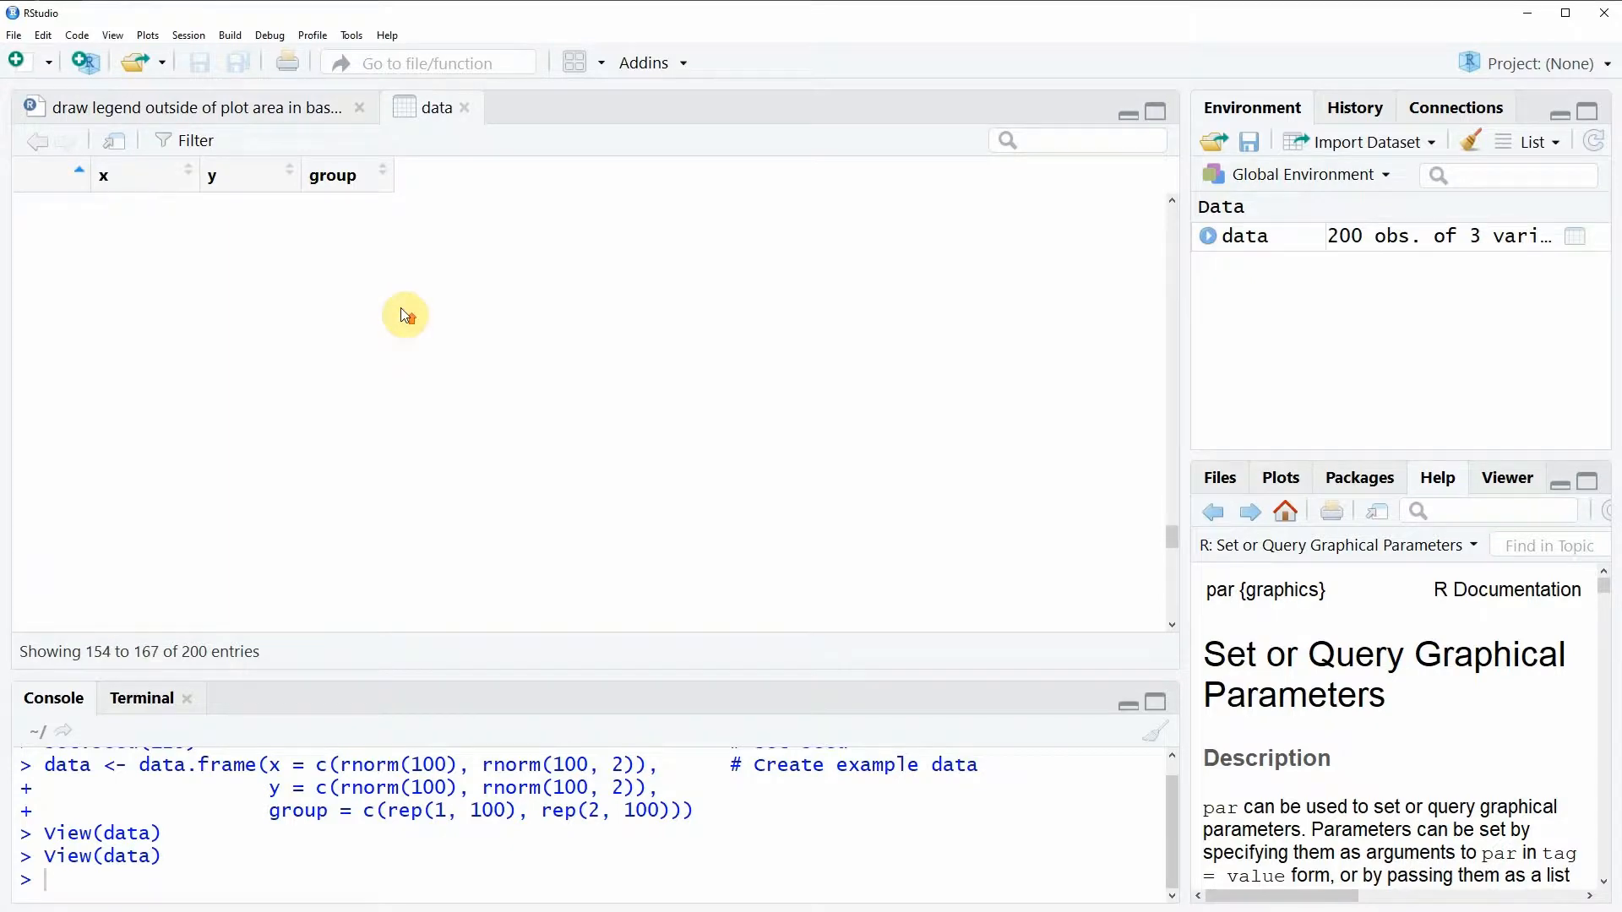
scroll(down, 3)
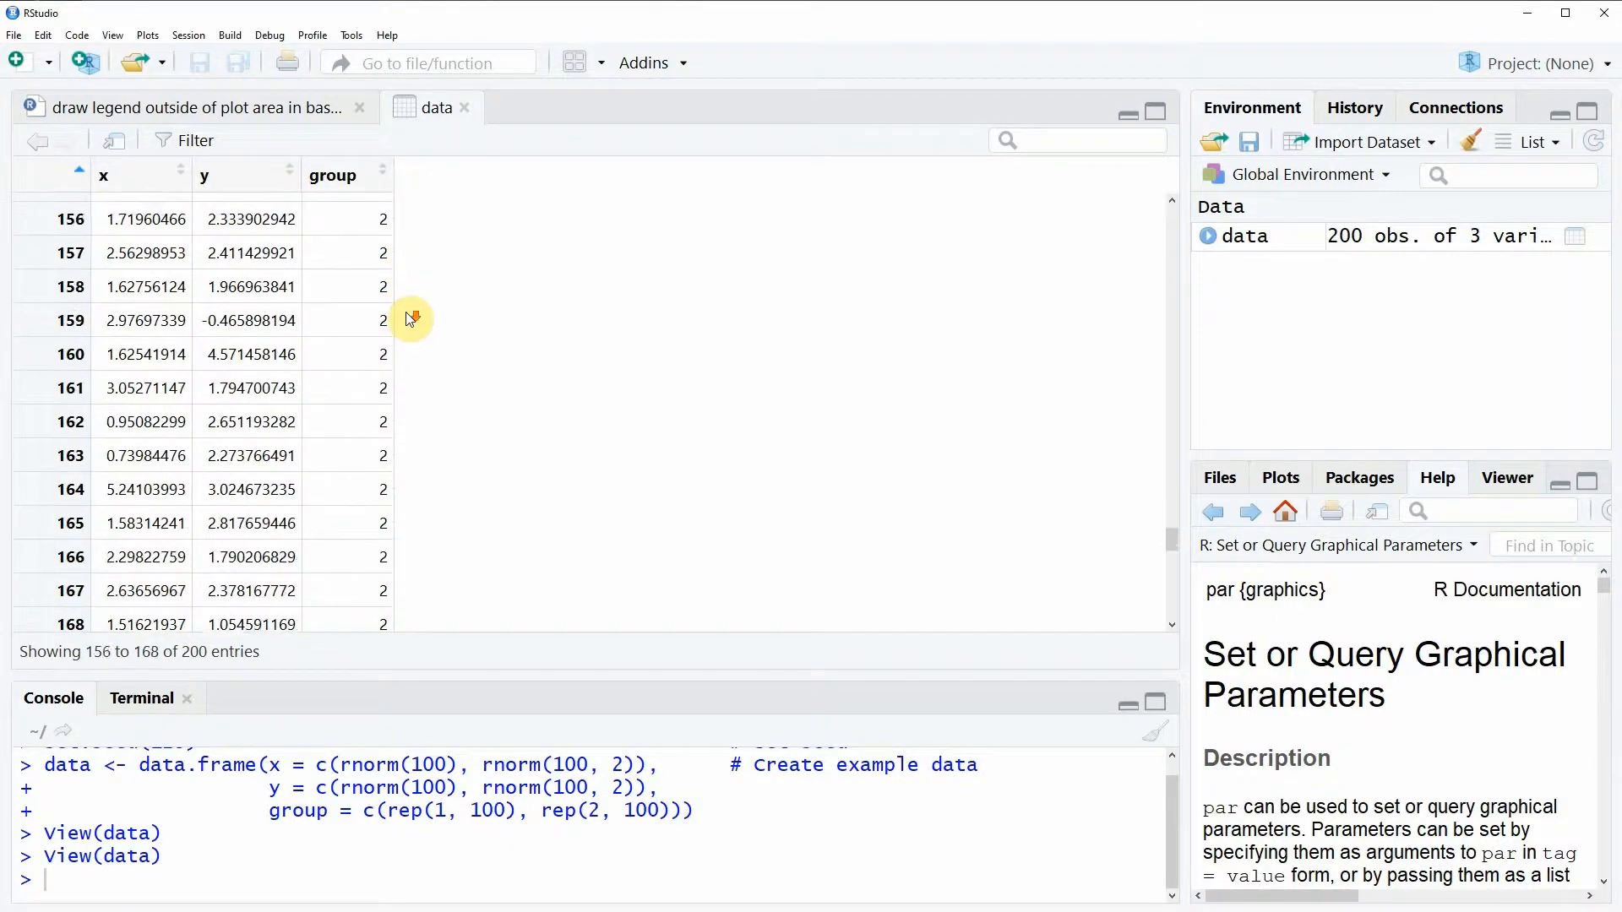
scroll(down, 3)
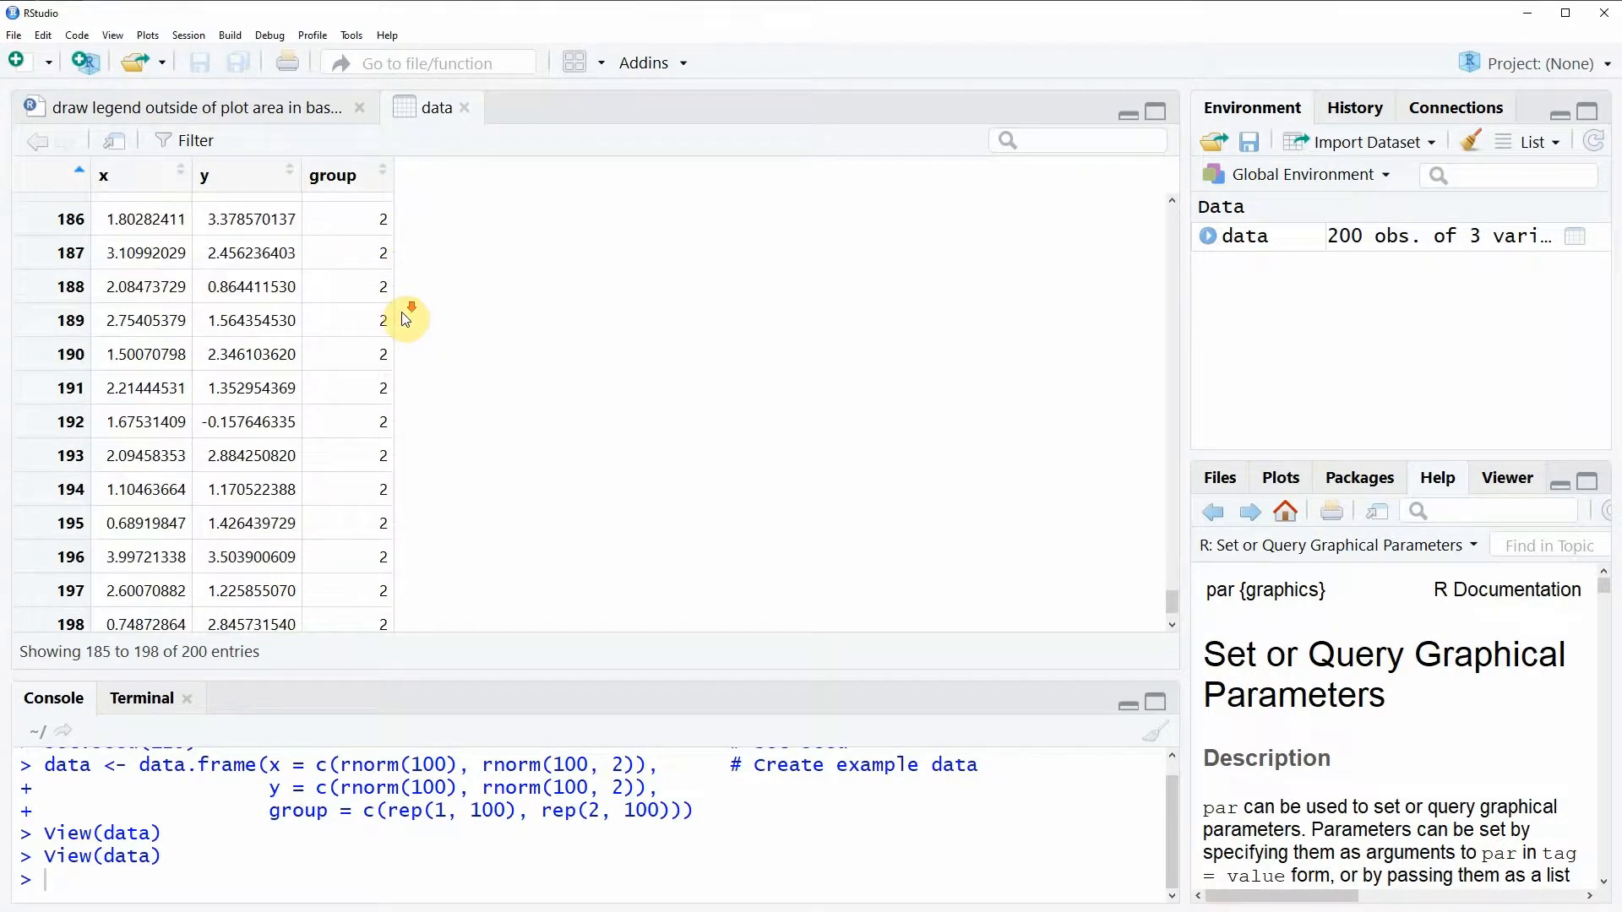
scroll(down, 3)
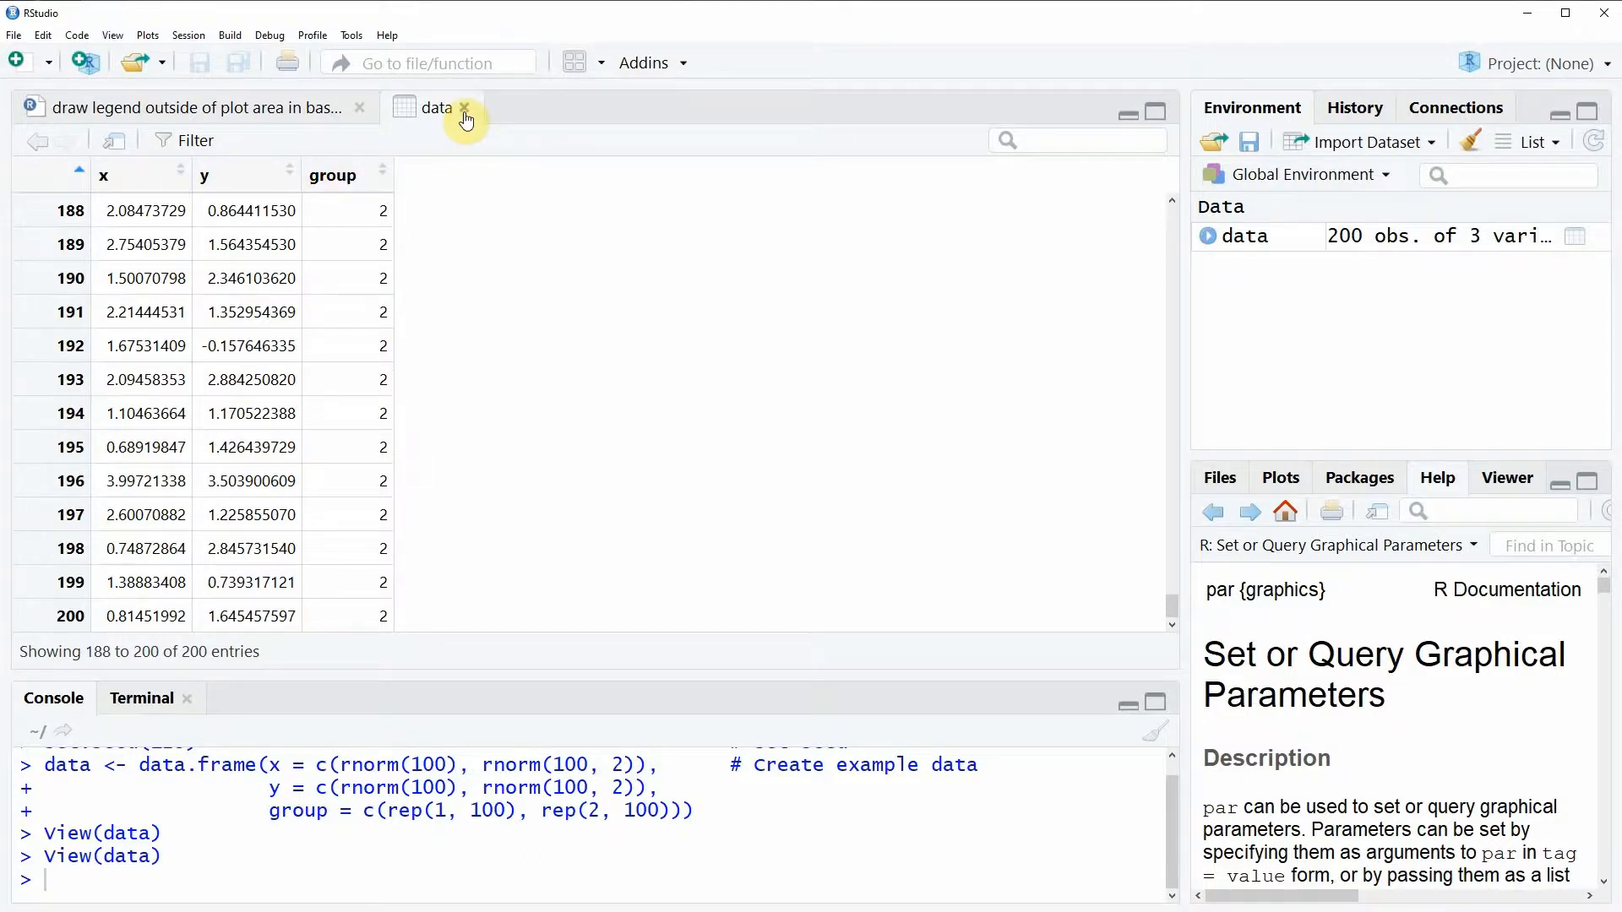
Close the data view and highlight par and xpd in the par(mar = c(5, 4, 4, 8), xpd = TRUE) call
click(465, 107)
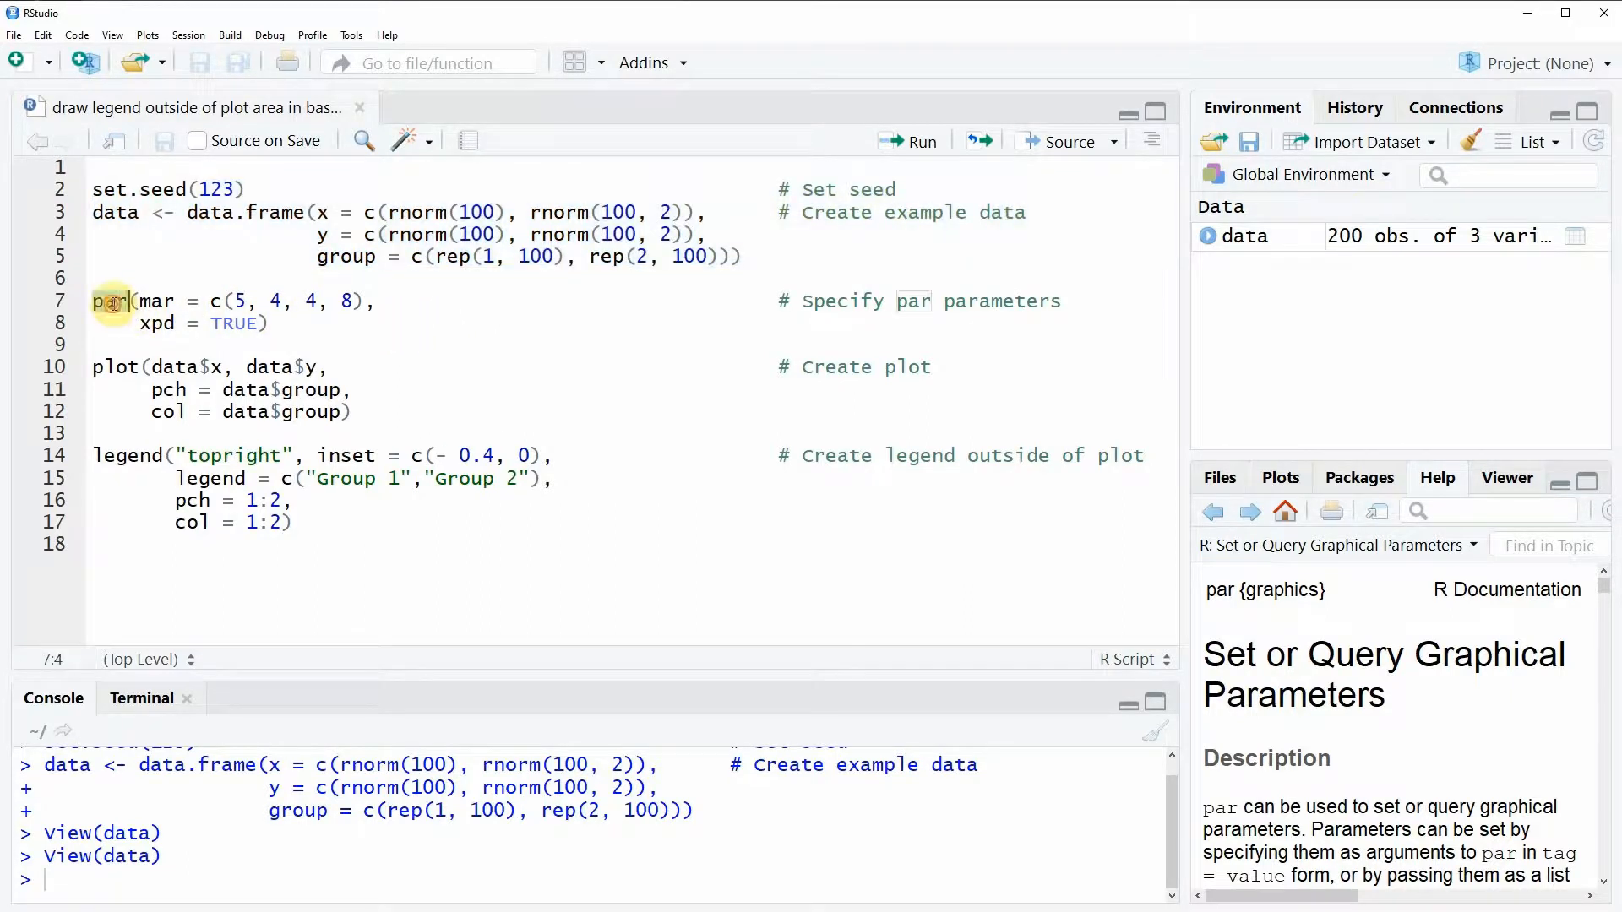
double_click(110, 300)
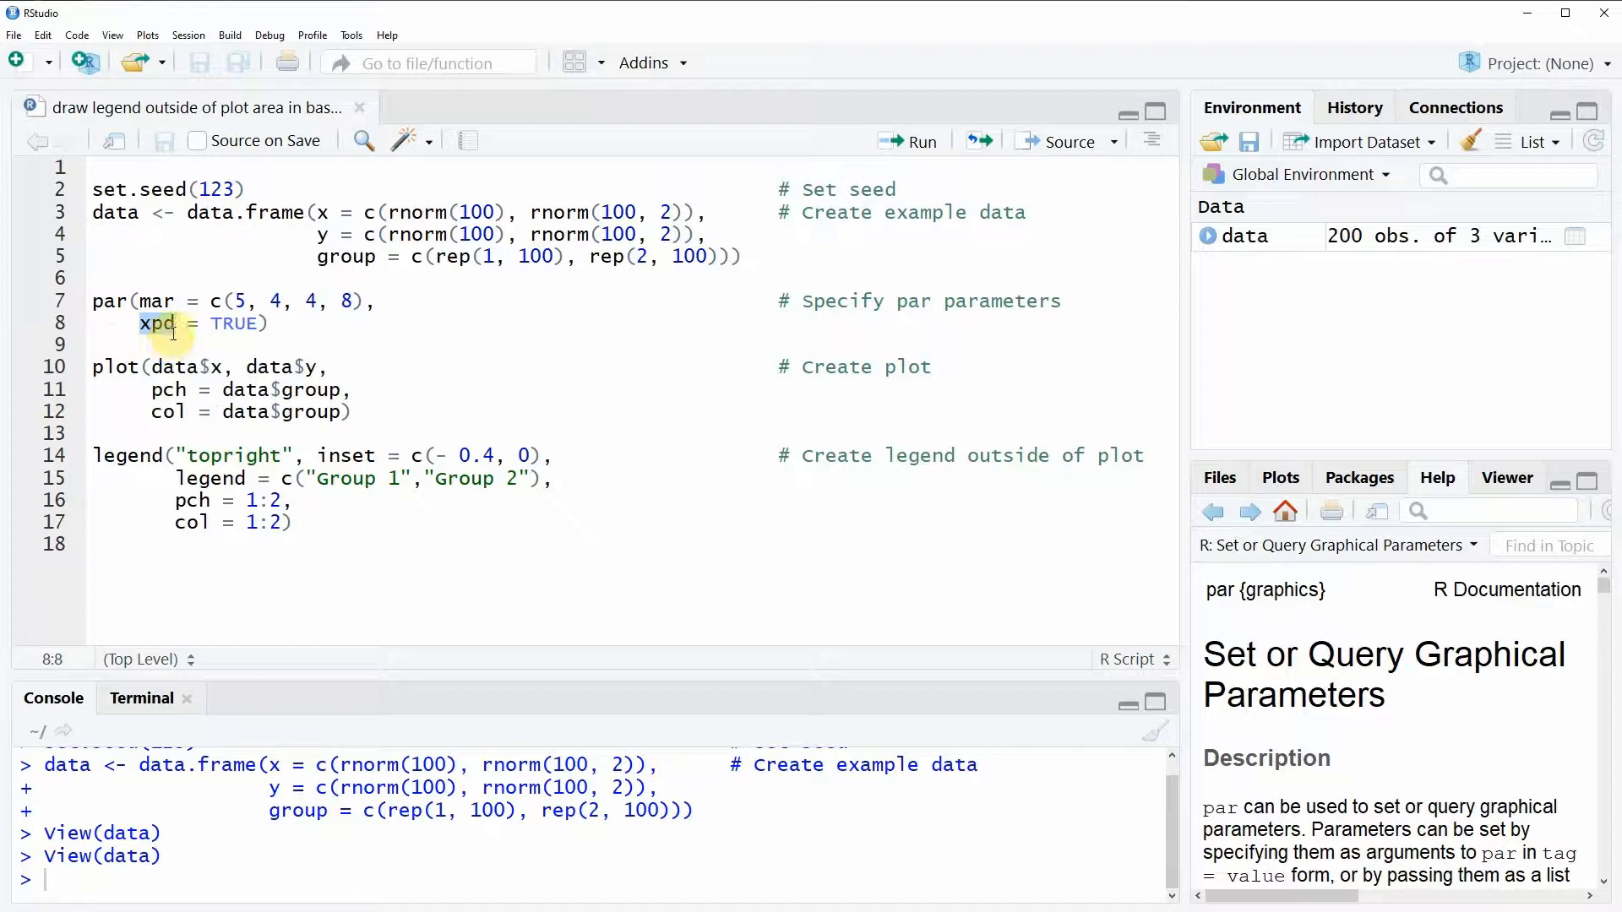
mouse_move(170, 336)
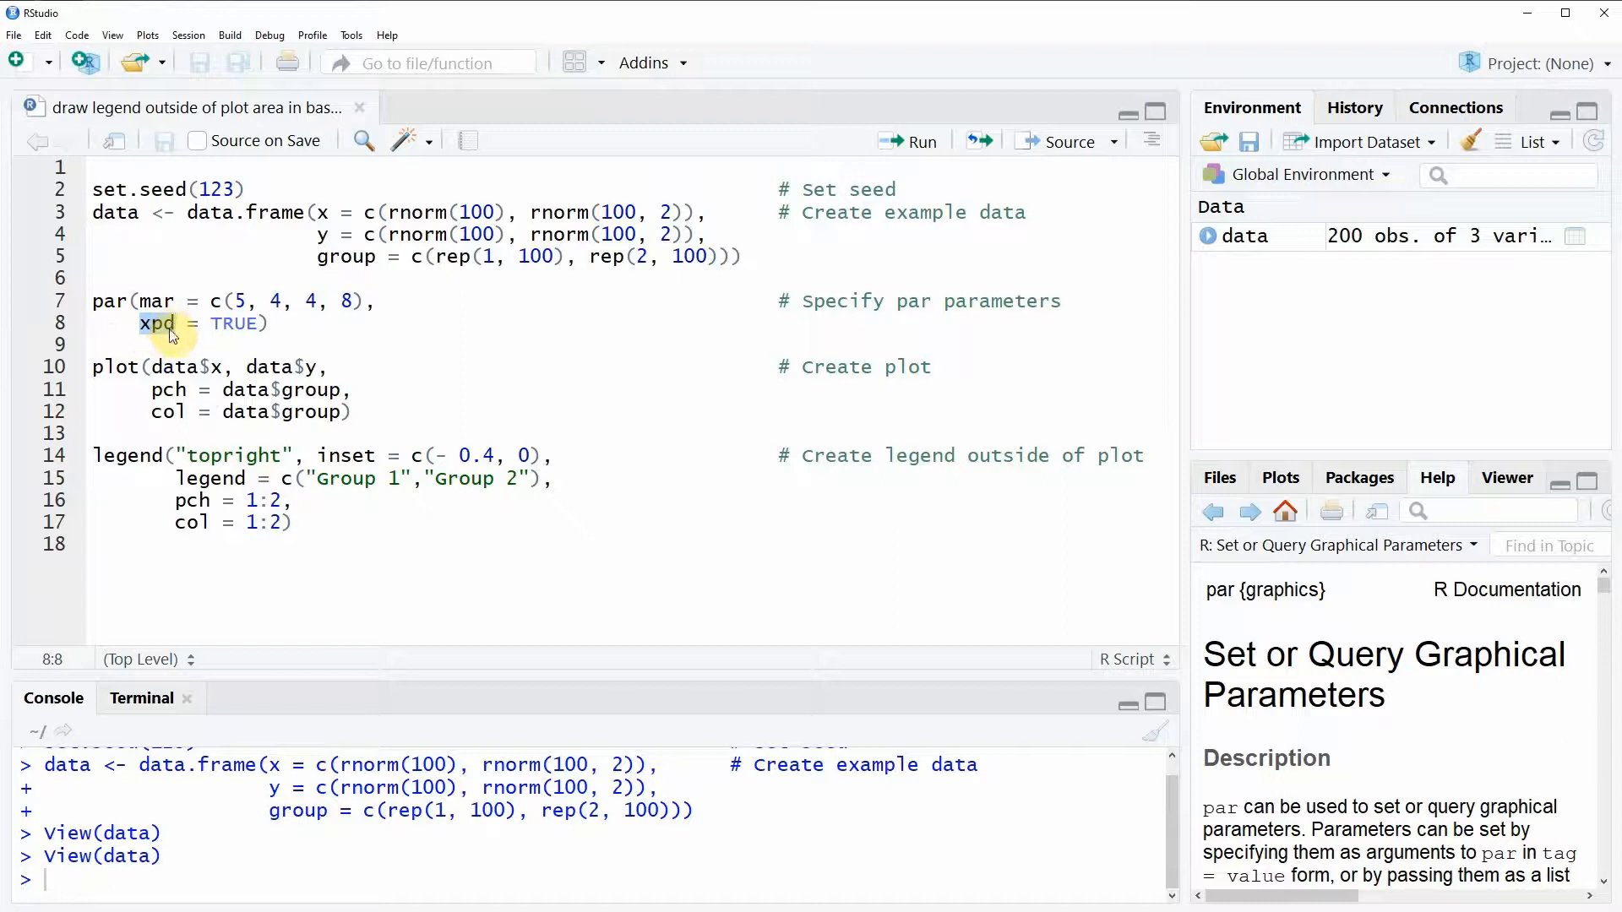
double_click(155, 324)
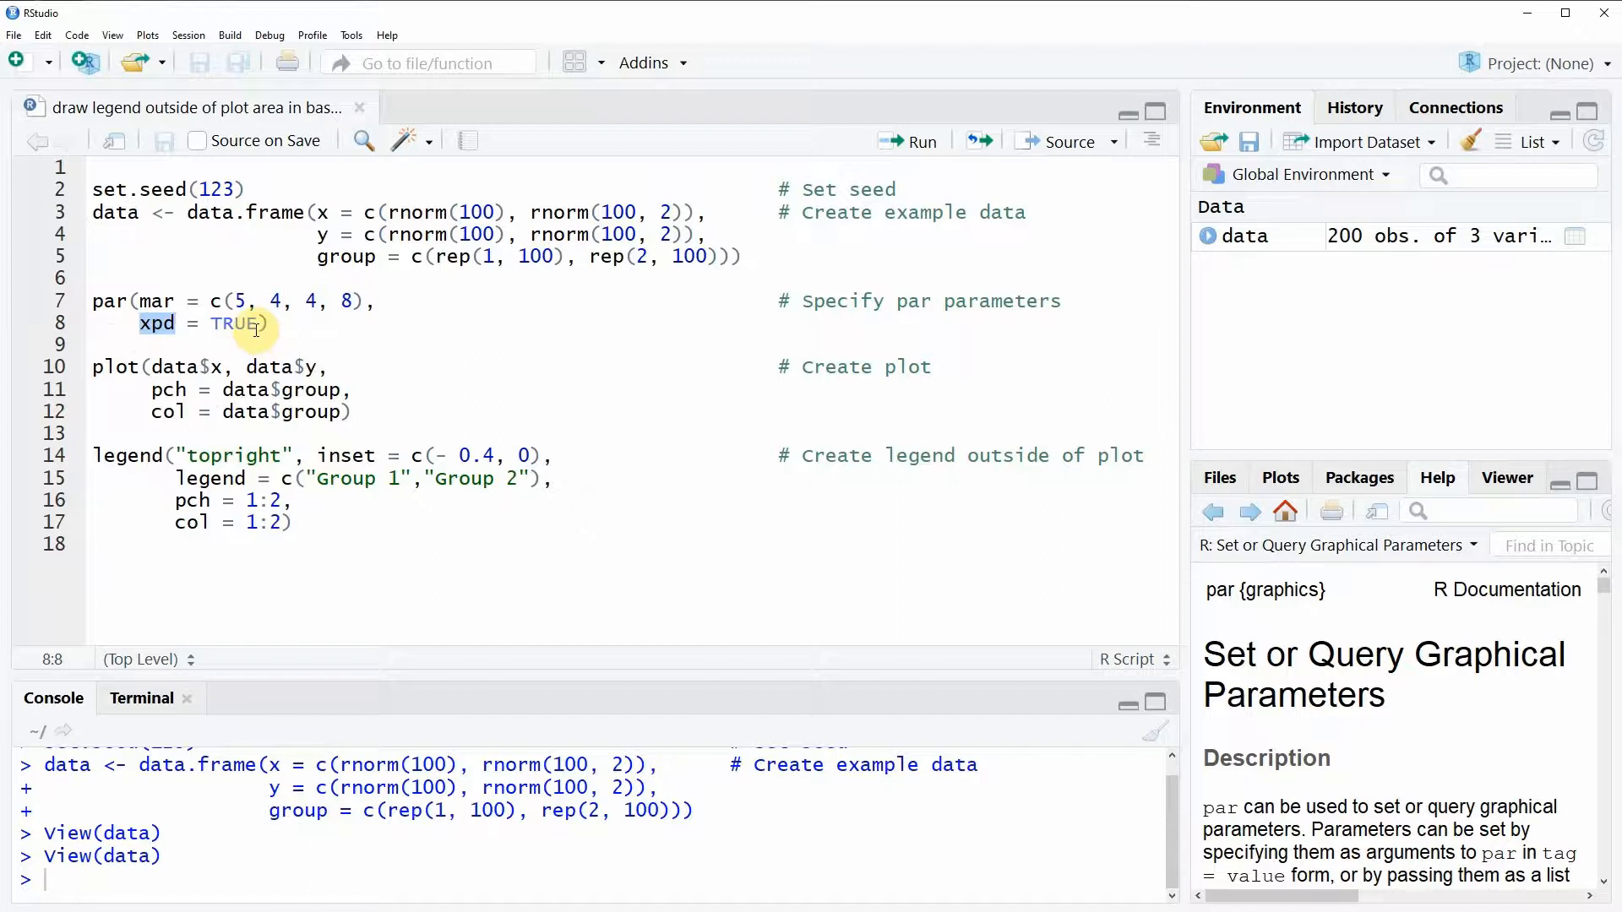
mouse_move(280, 366)
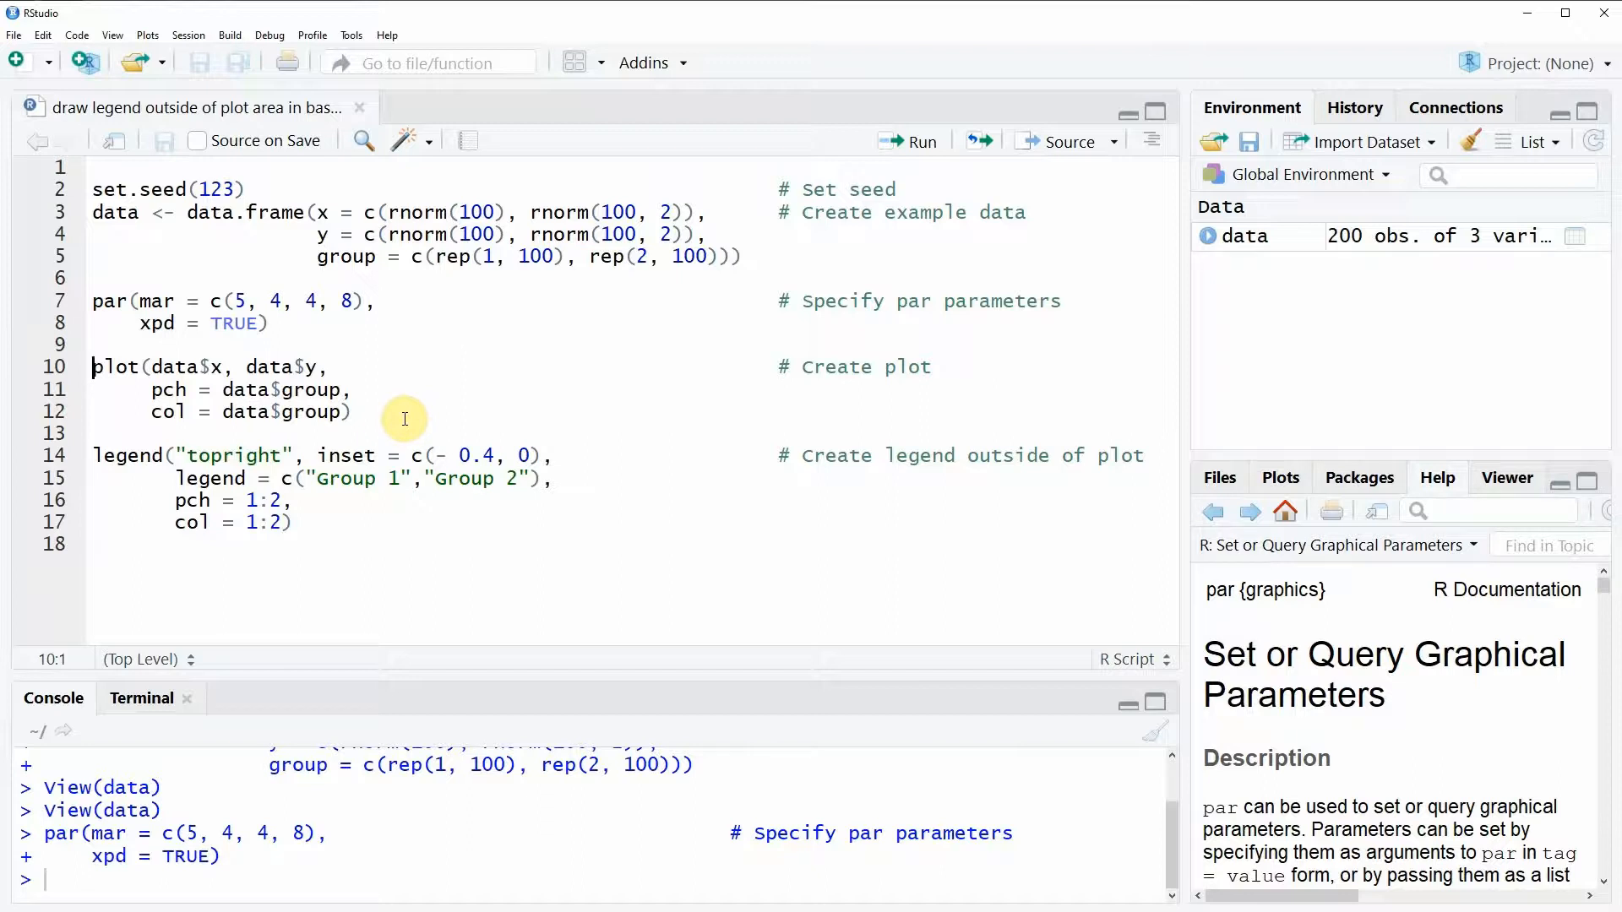
Run the par() and plot() code to draw the black-circle and red-triangle scatterplot
click(914, 141)
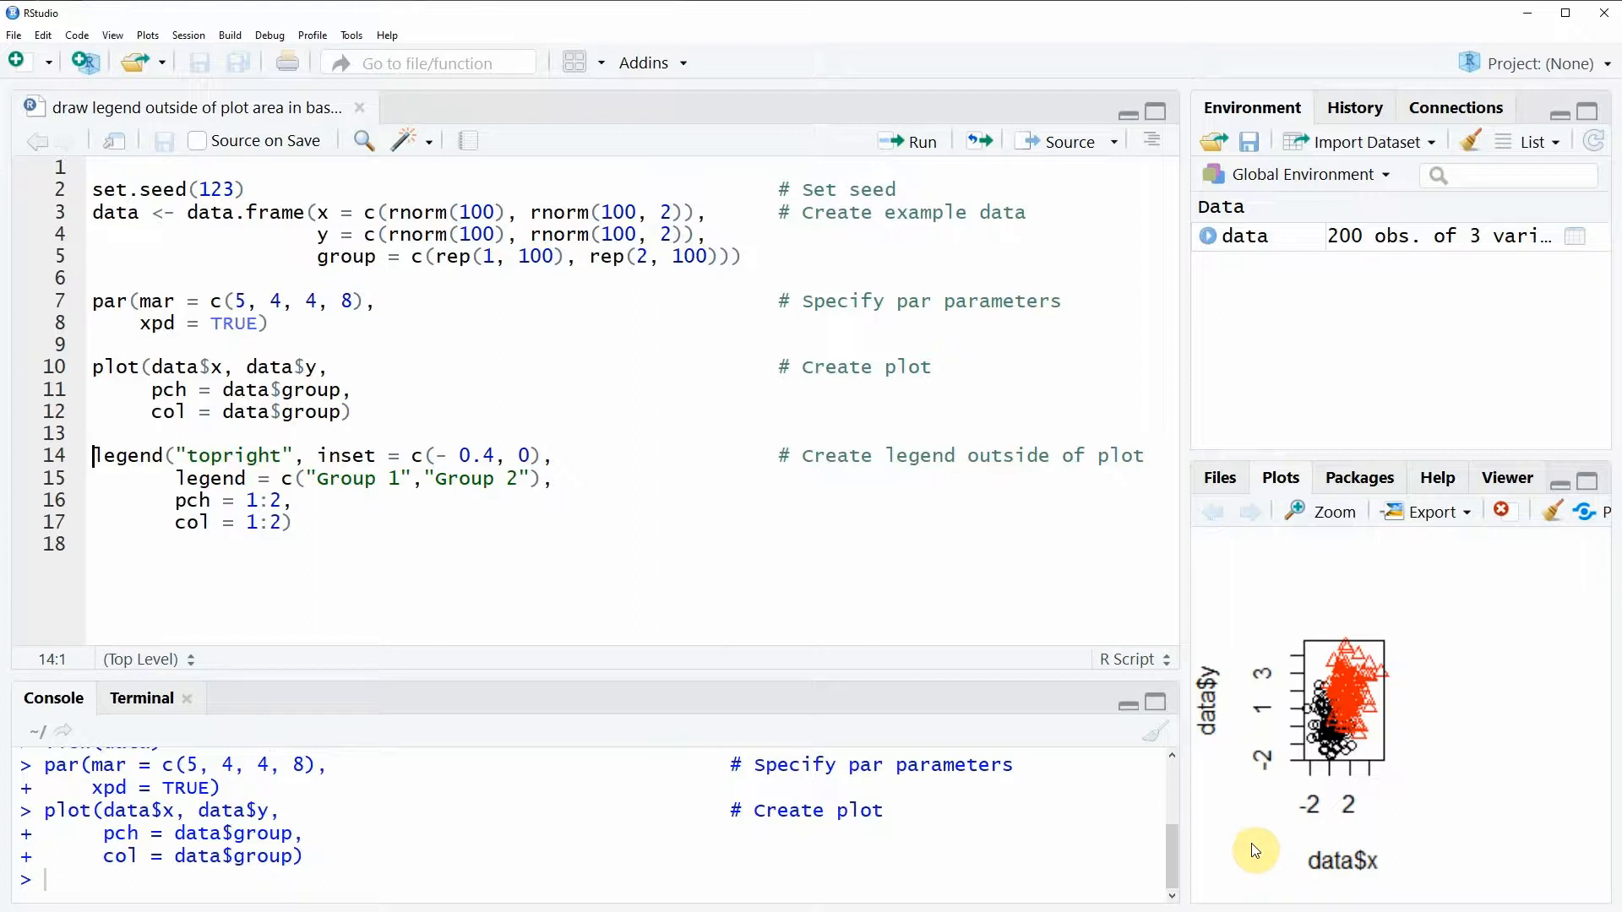
mouse_move(1260, 831)
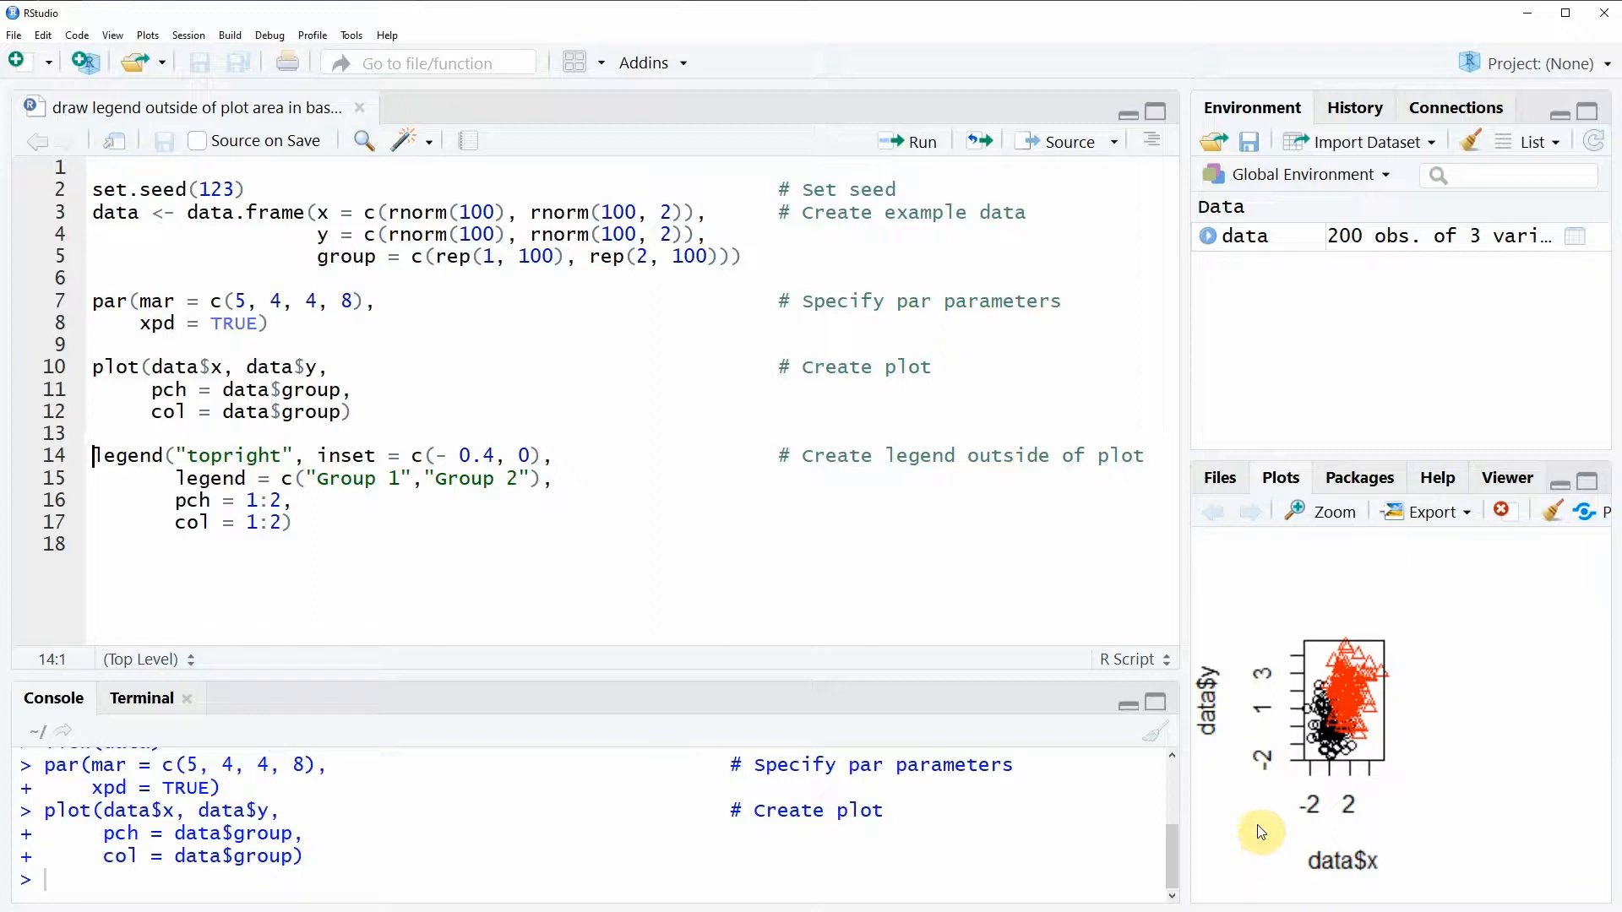
mouse_move(1390, 875)
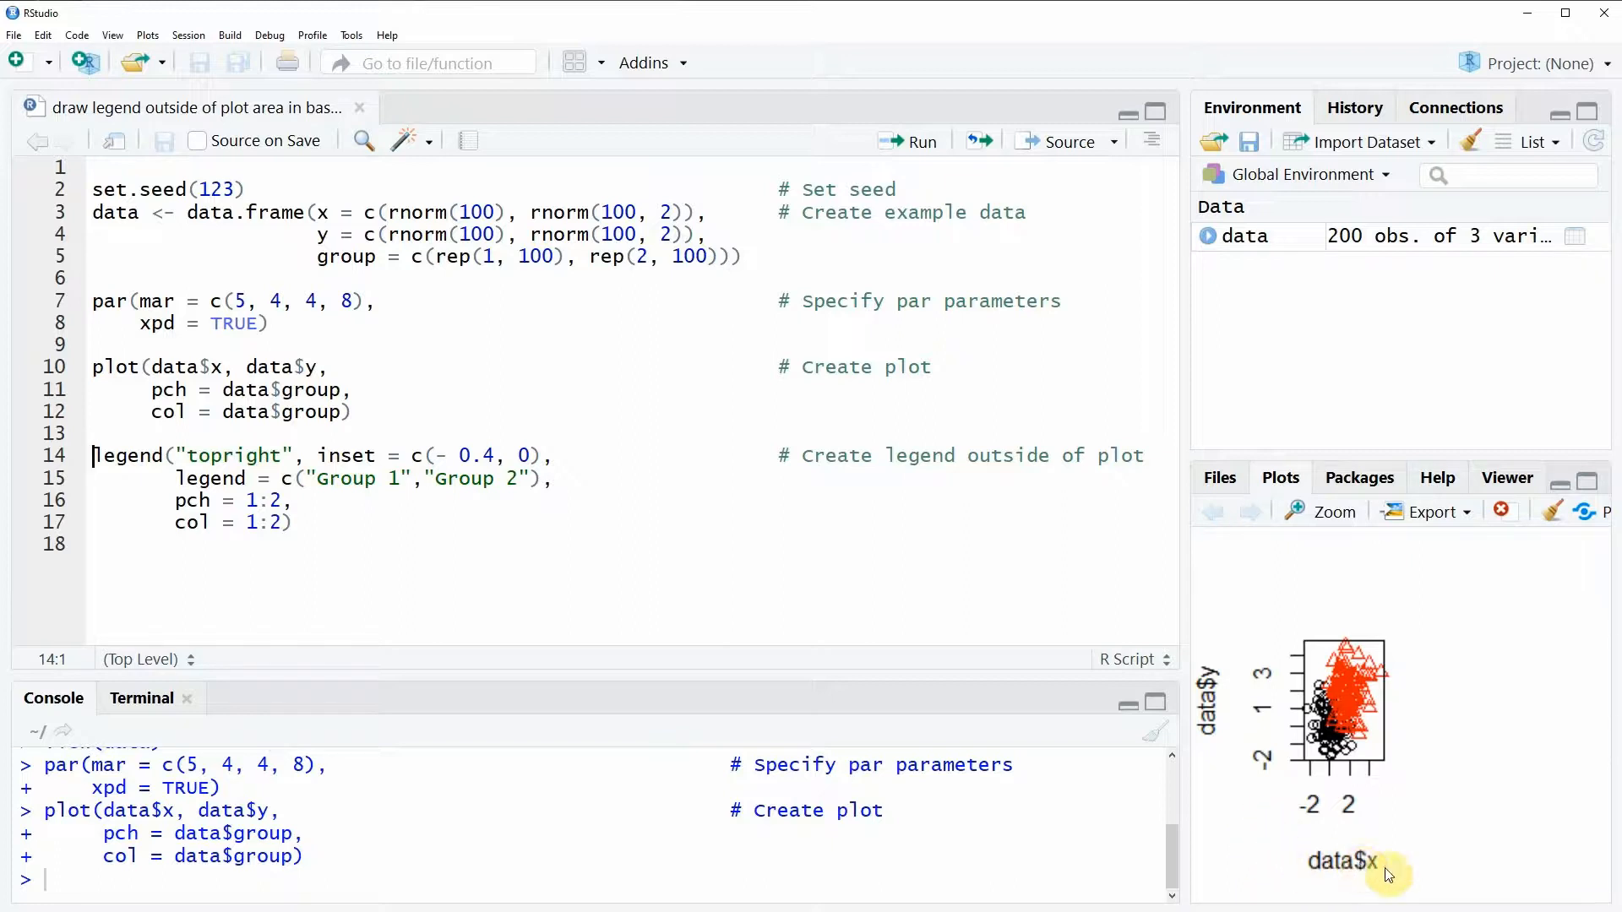
mouse_move(1226, 719)
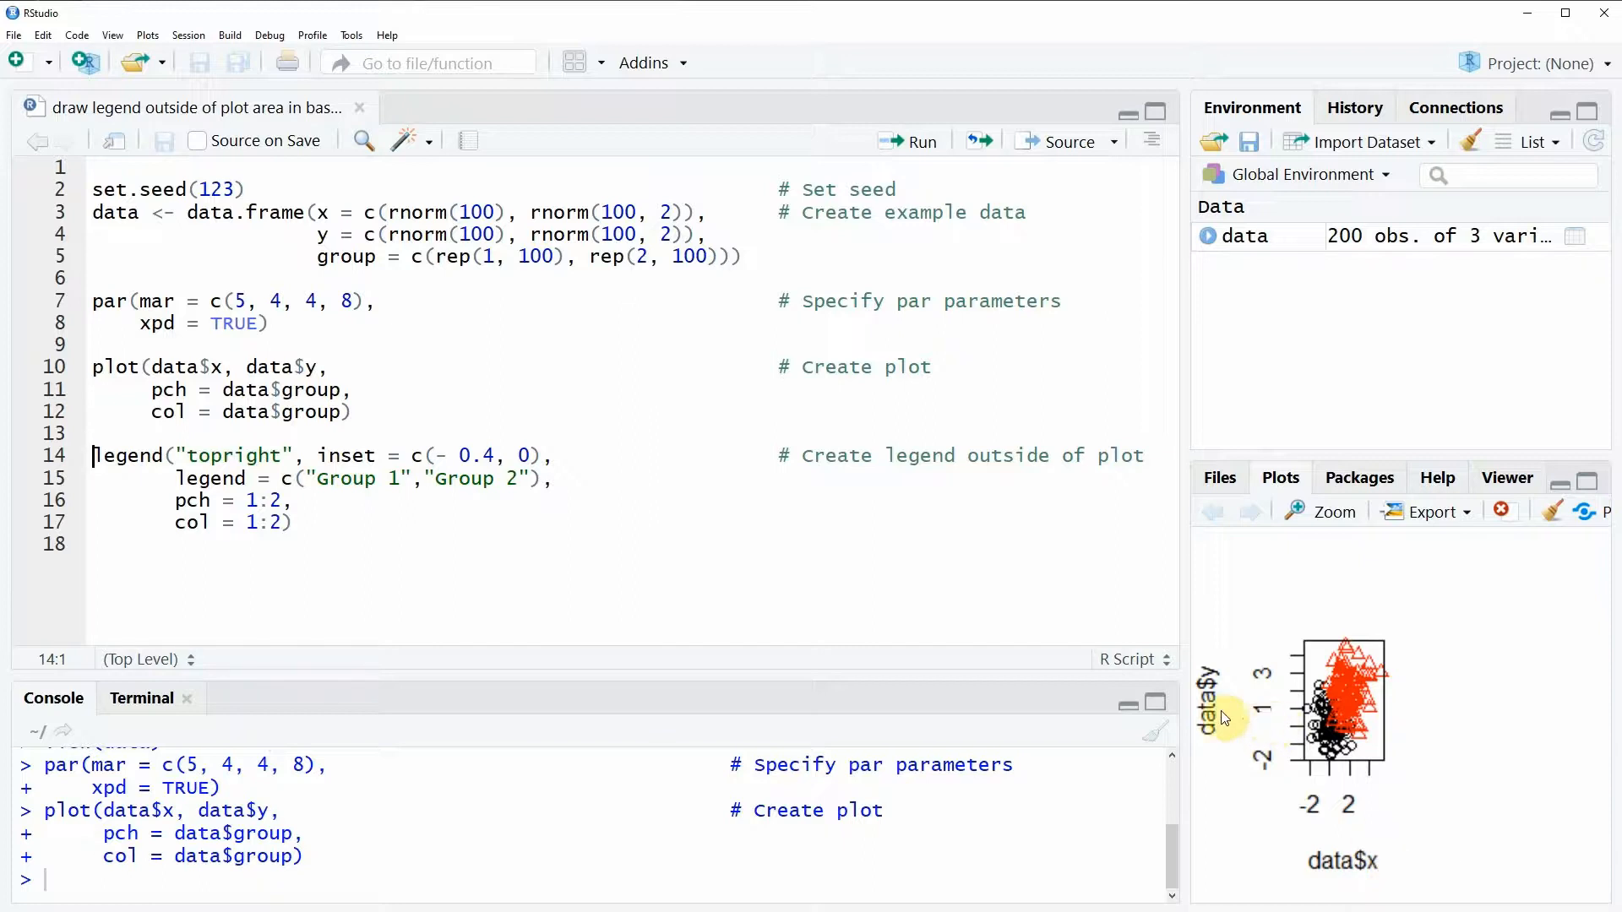
mouse_move(1371, 692)
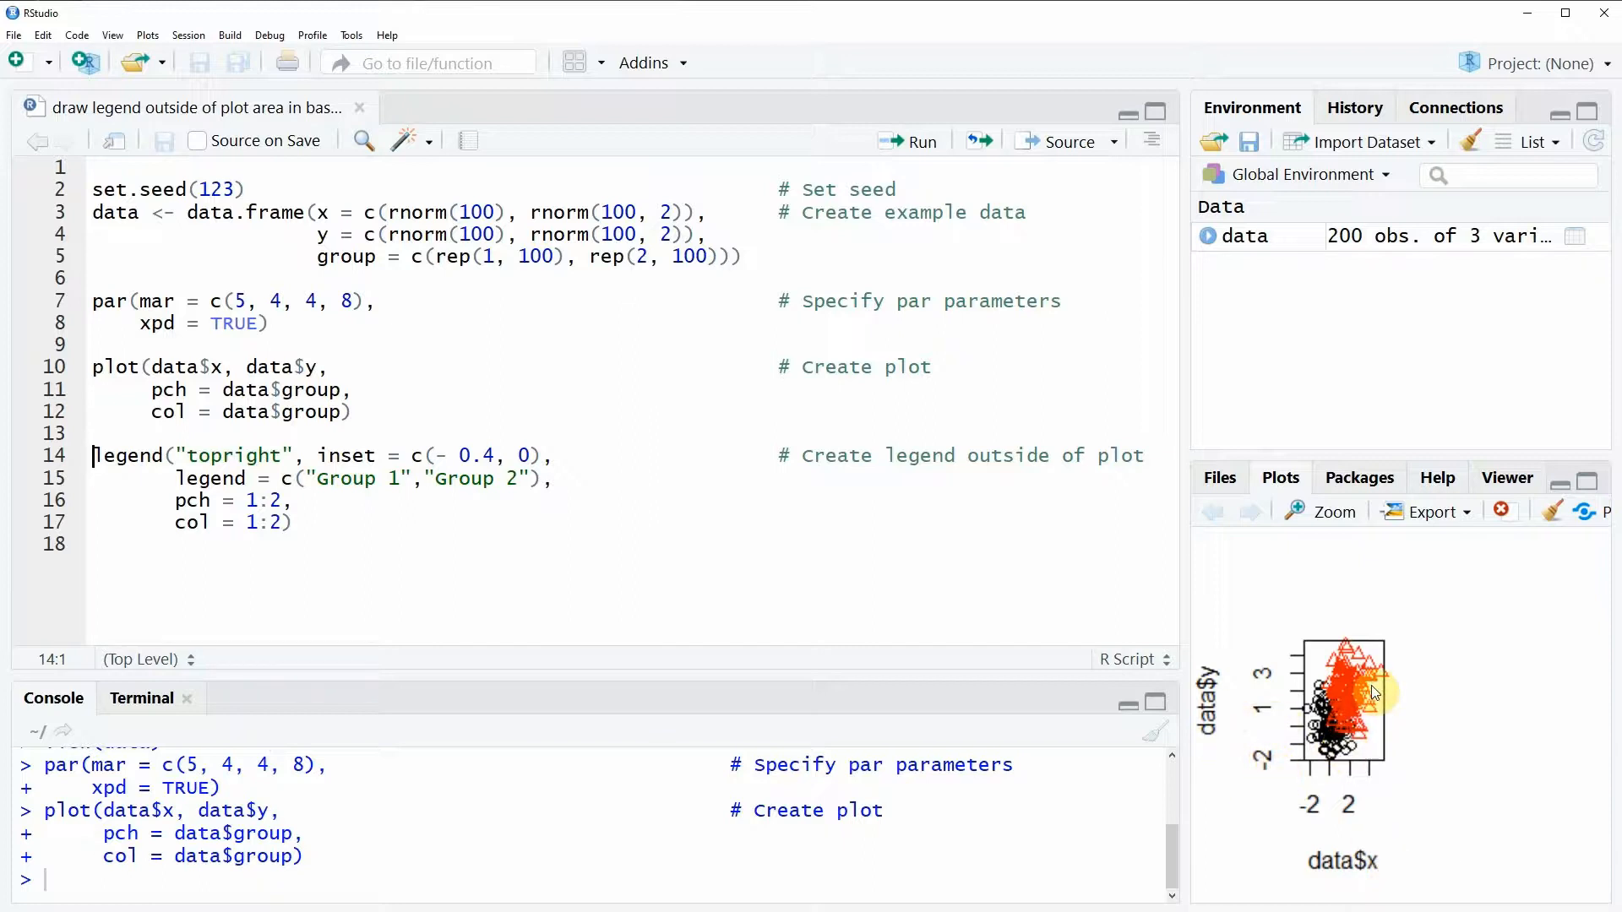
mouse_move(1360, 691)
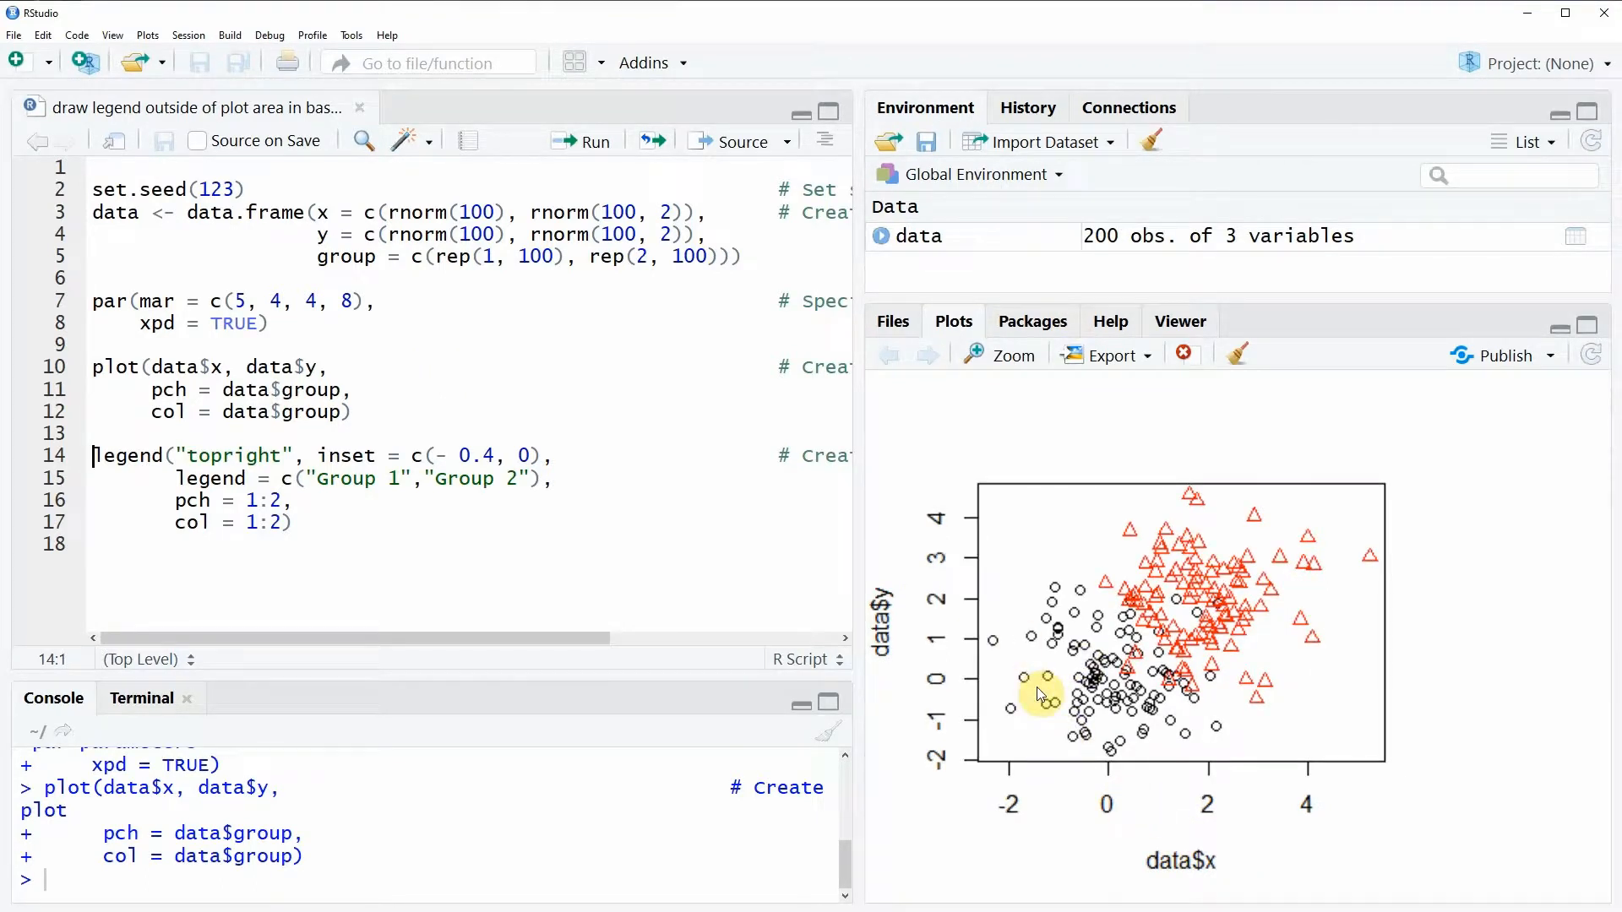
mouse_move(1082, 631)
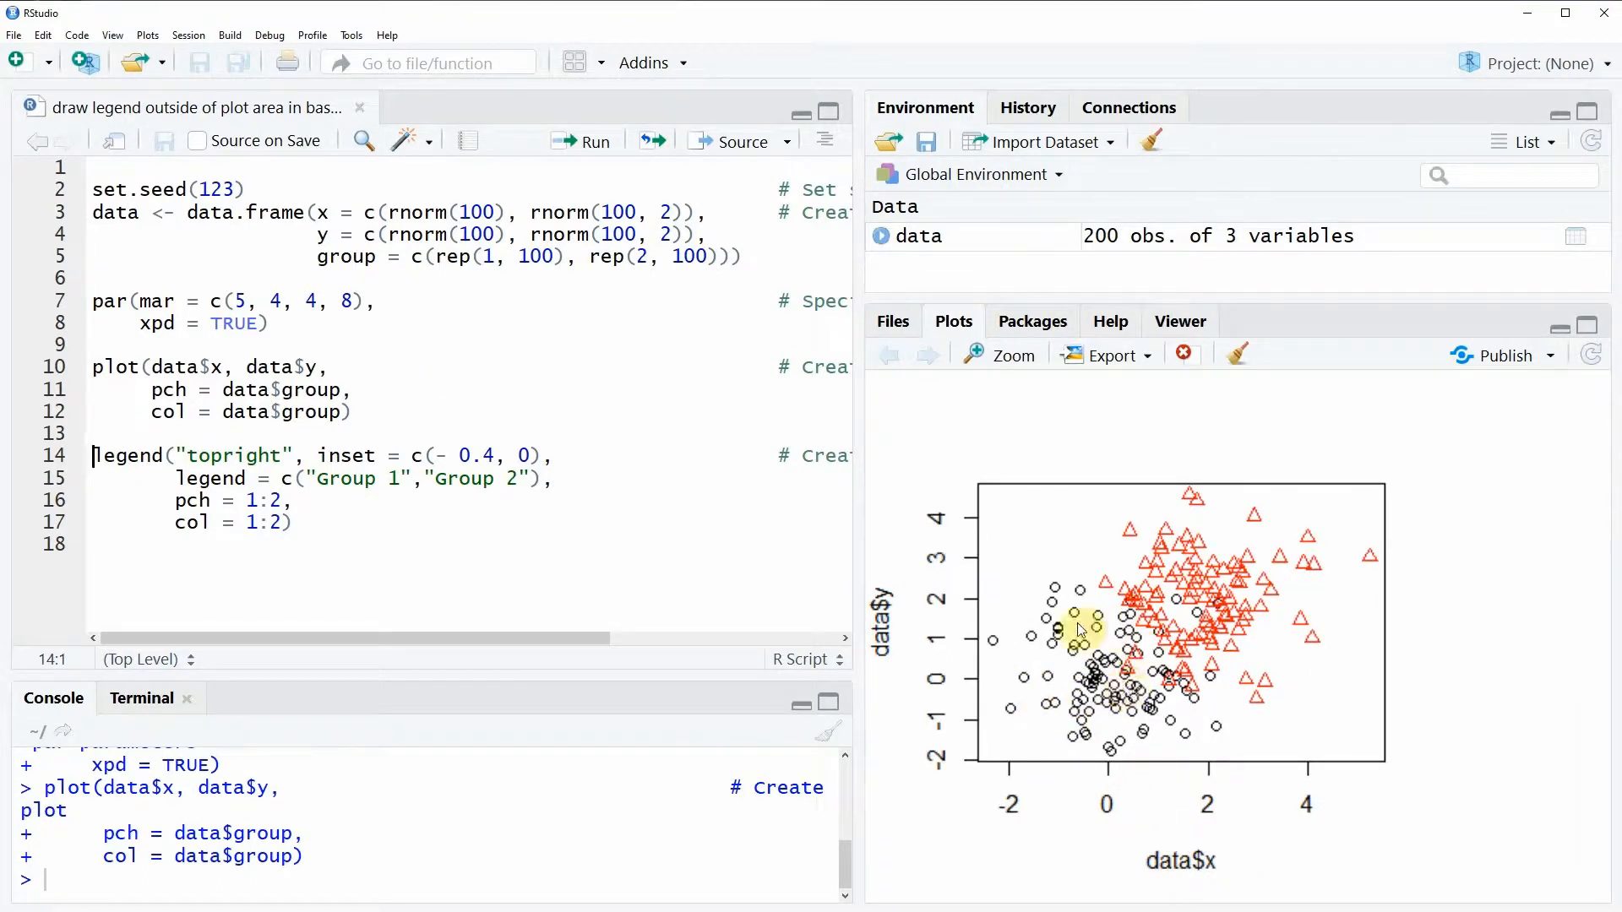
mouse_move(1128, 651)
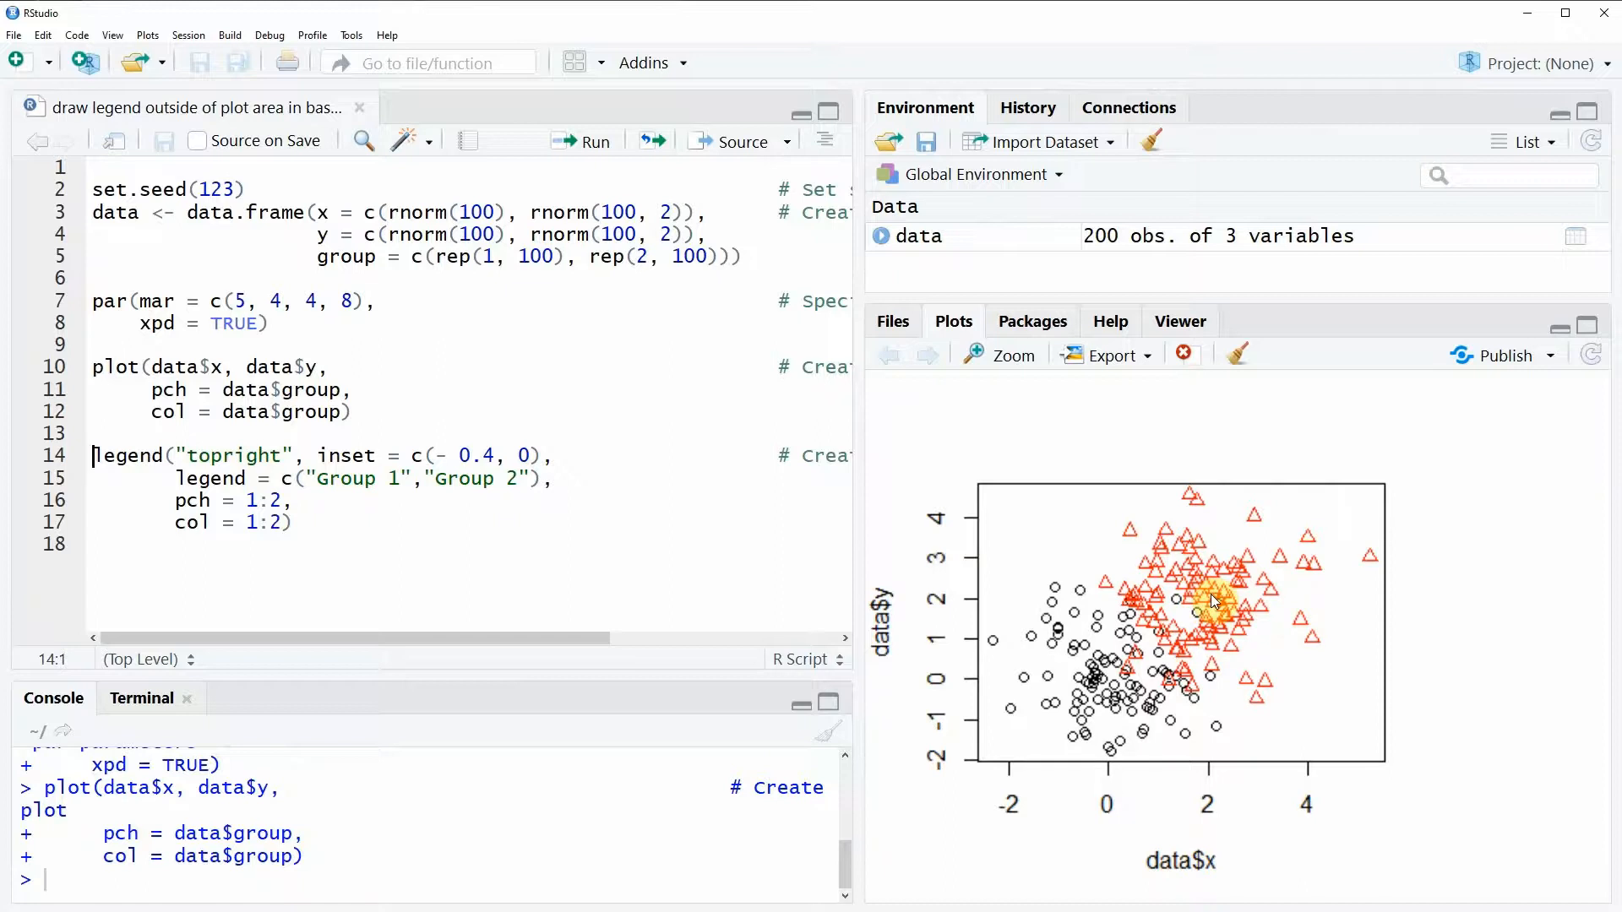
mouse_move(1169, 595)
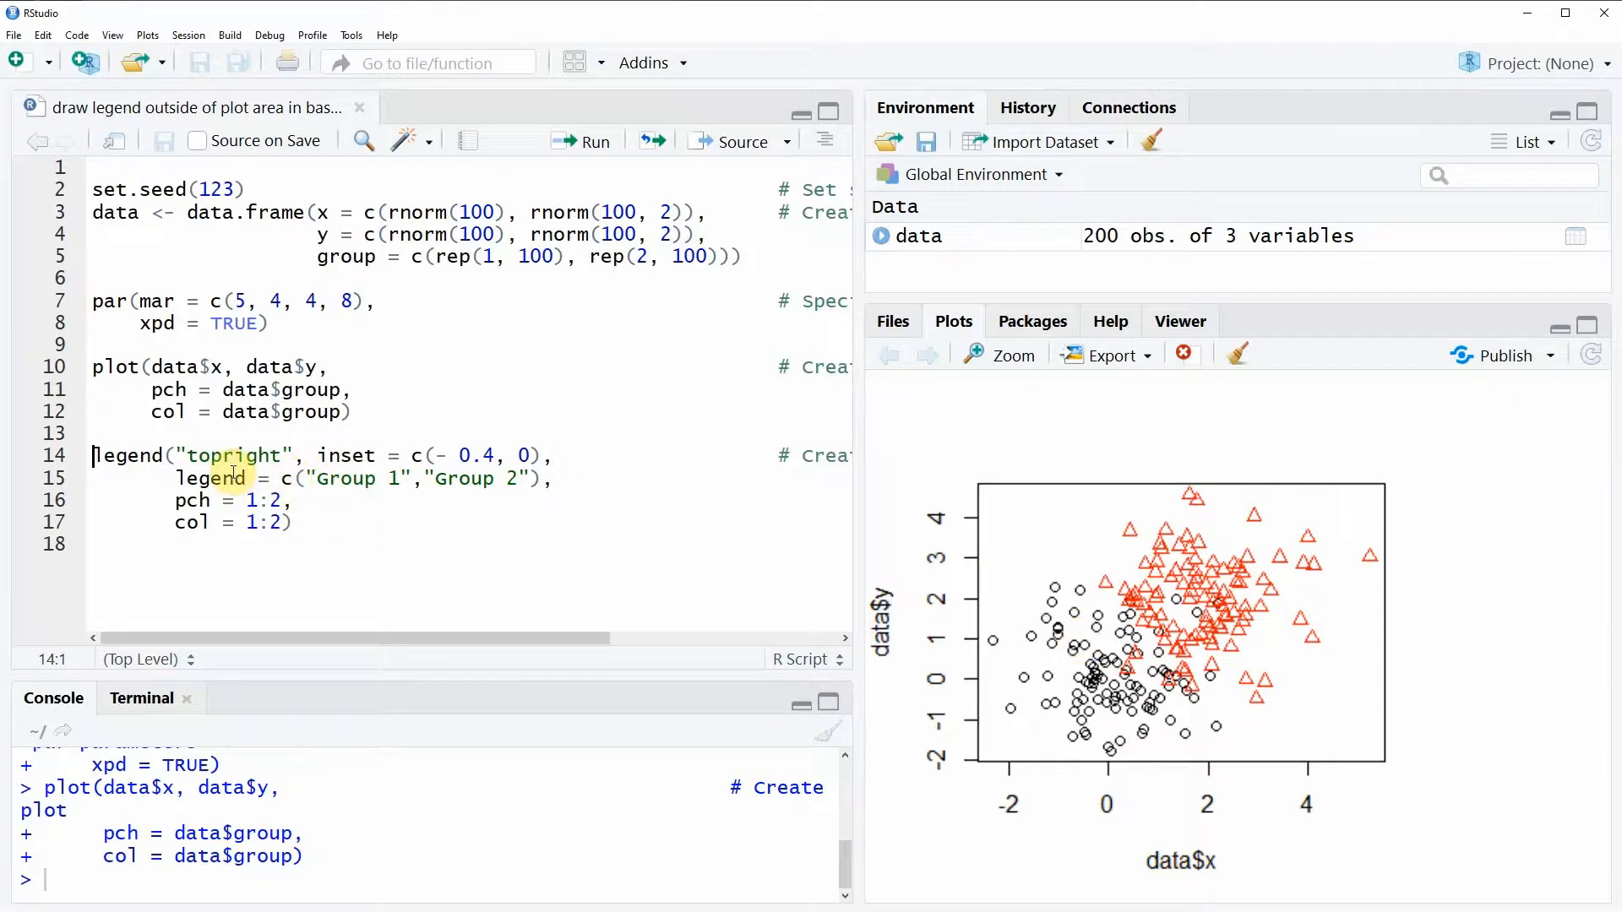
double_click(236, 455)
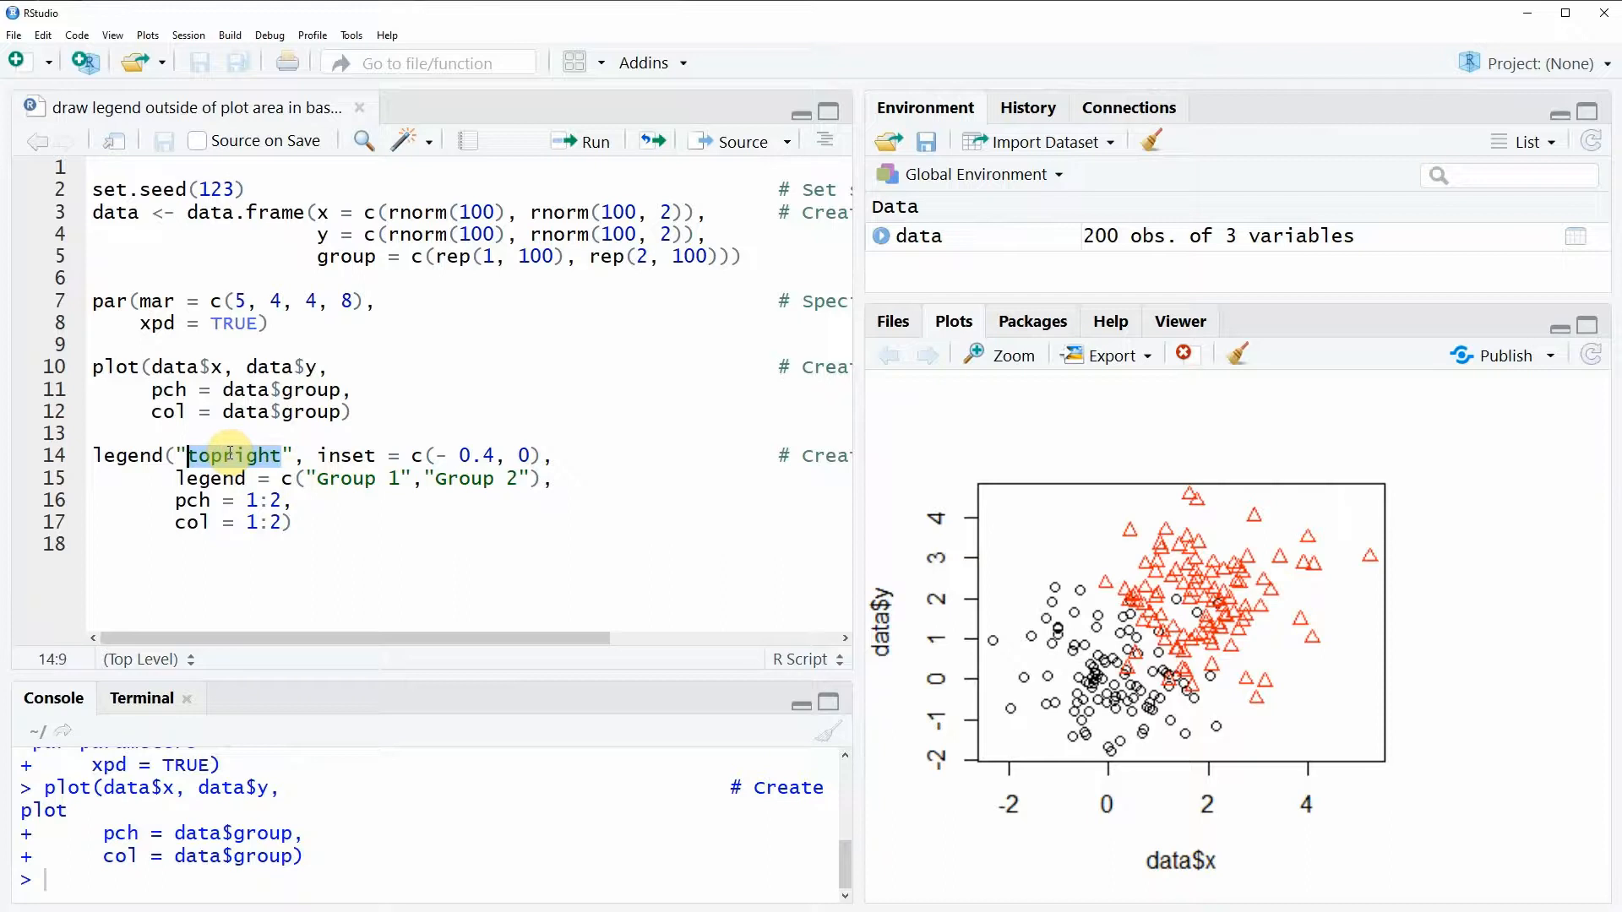
double_click(236, 457)
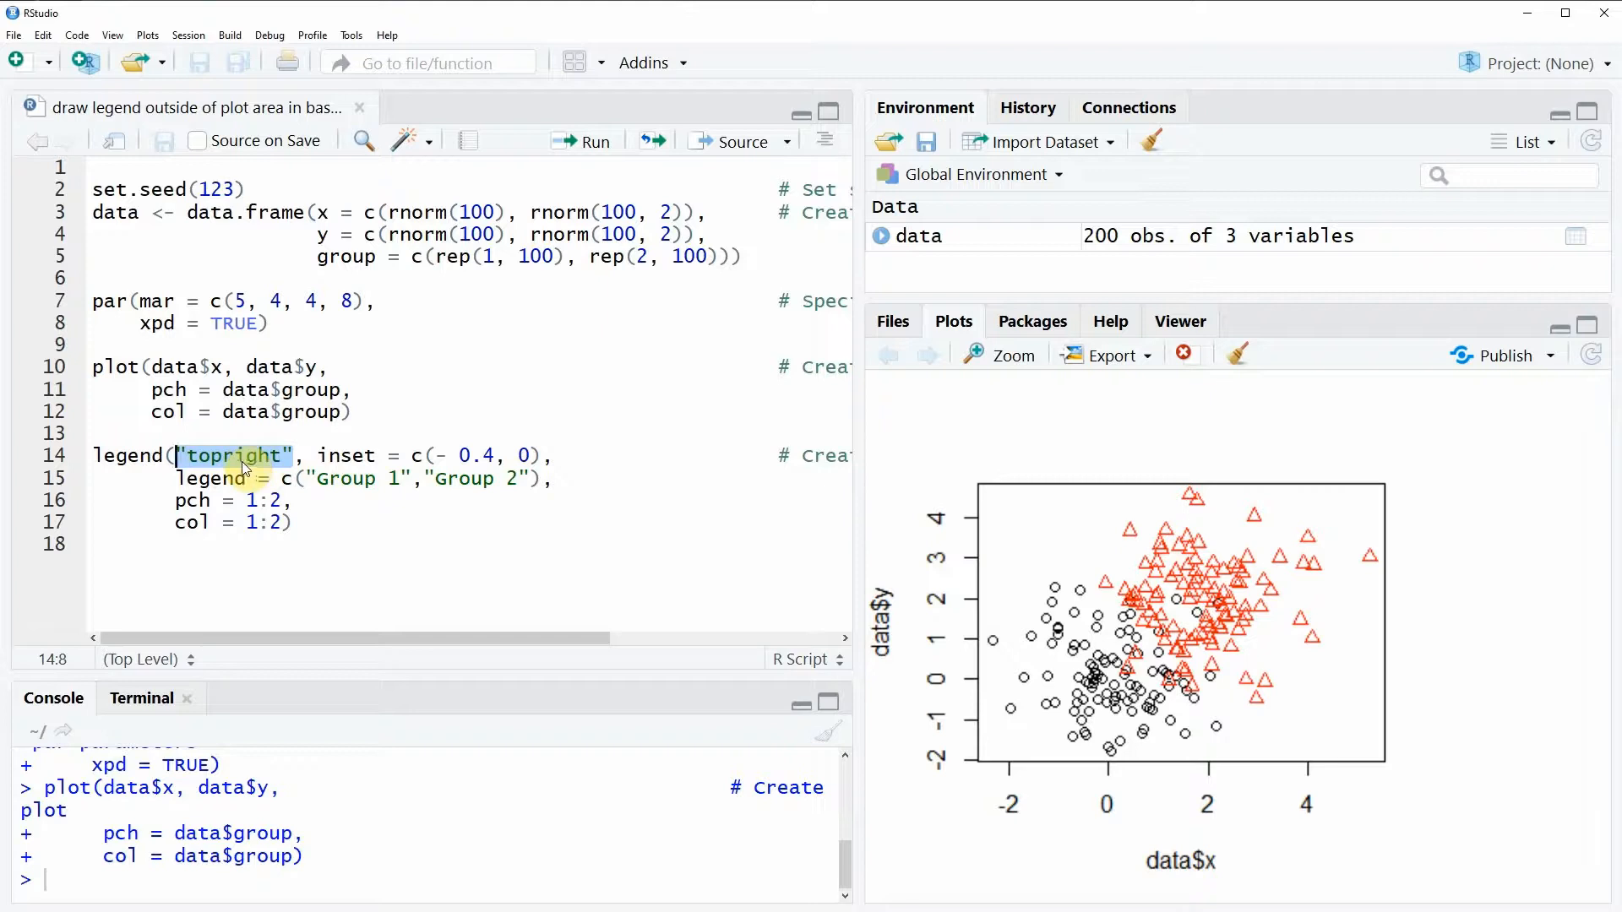
mouse_move(1384, 557)
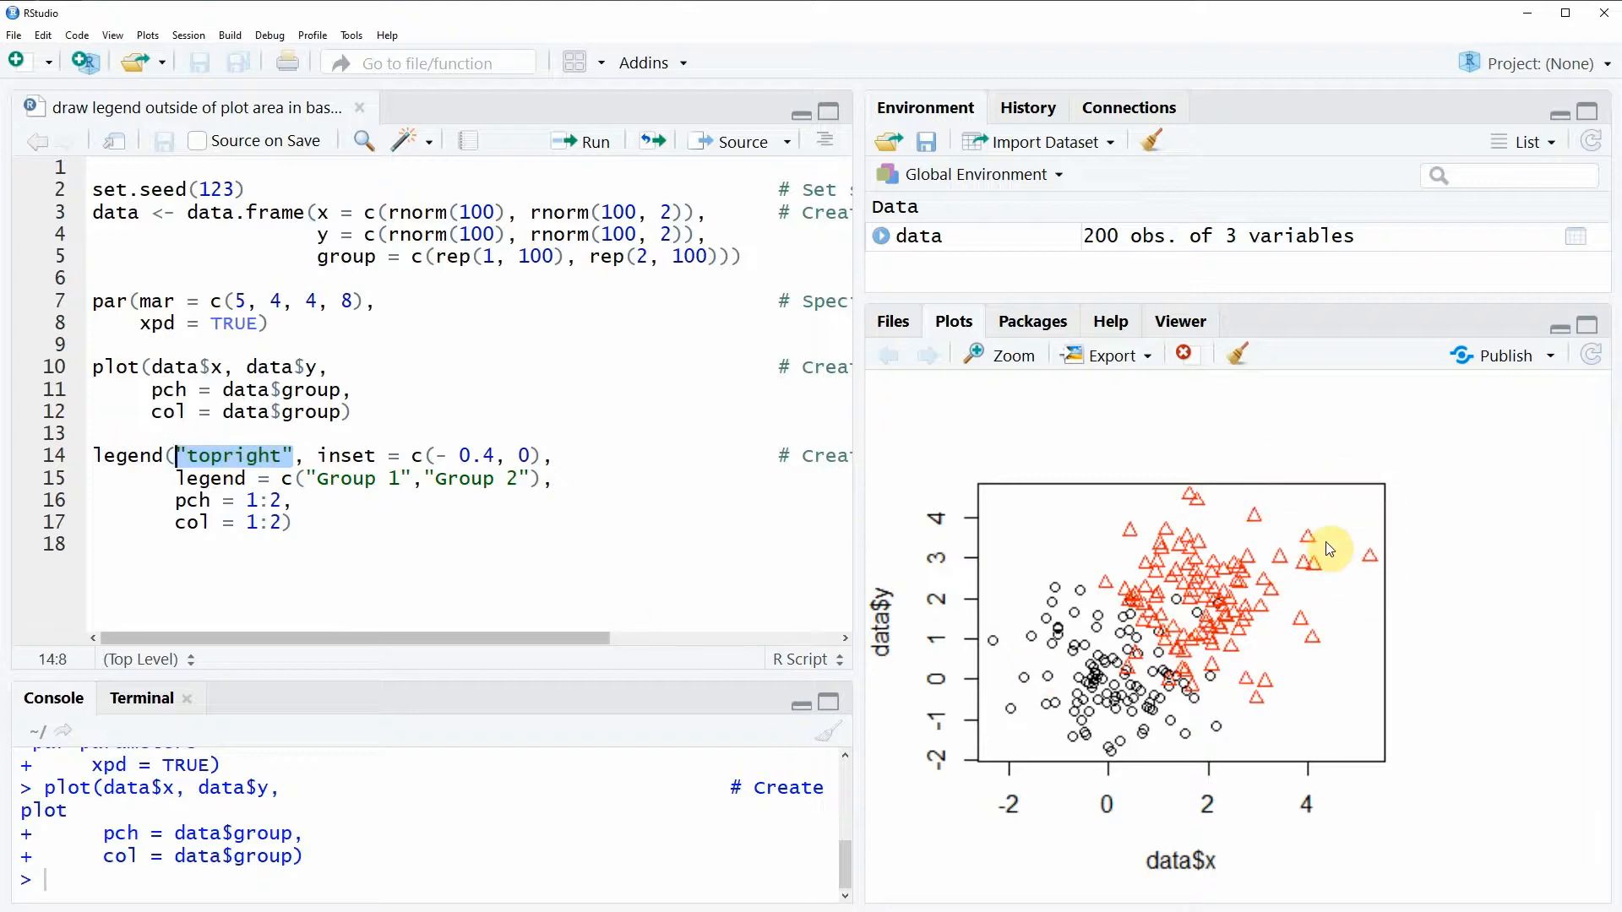
mouse_move(341, 464)
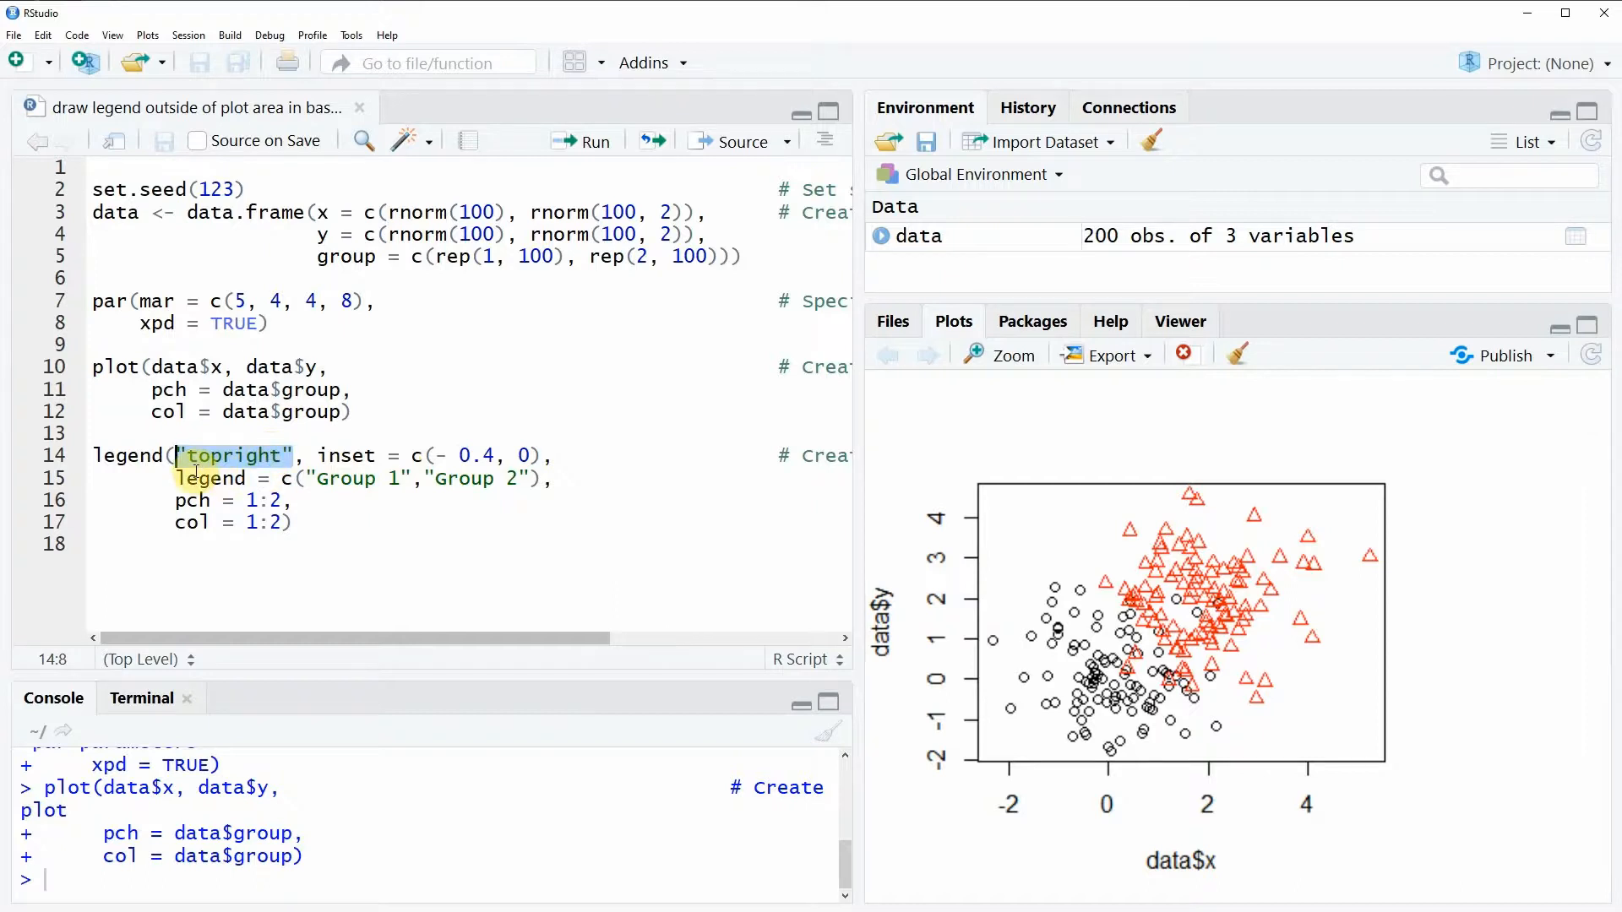
drag(176, 478, 293, 521)
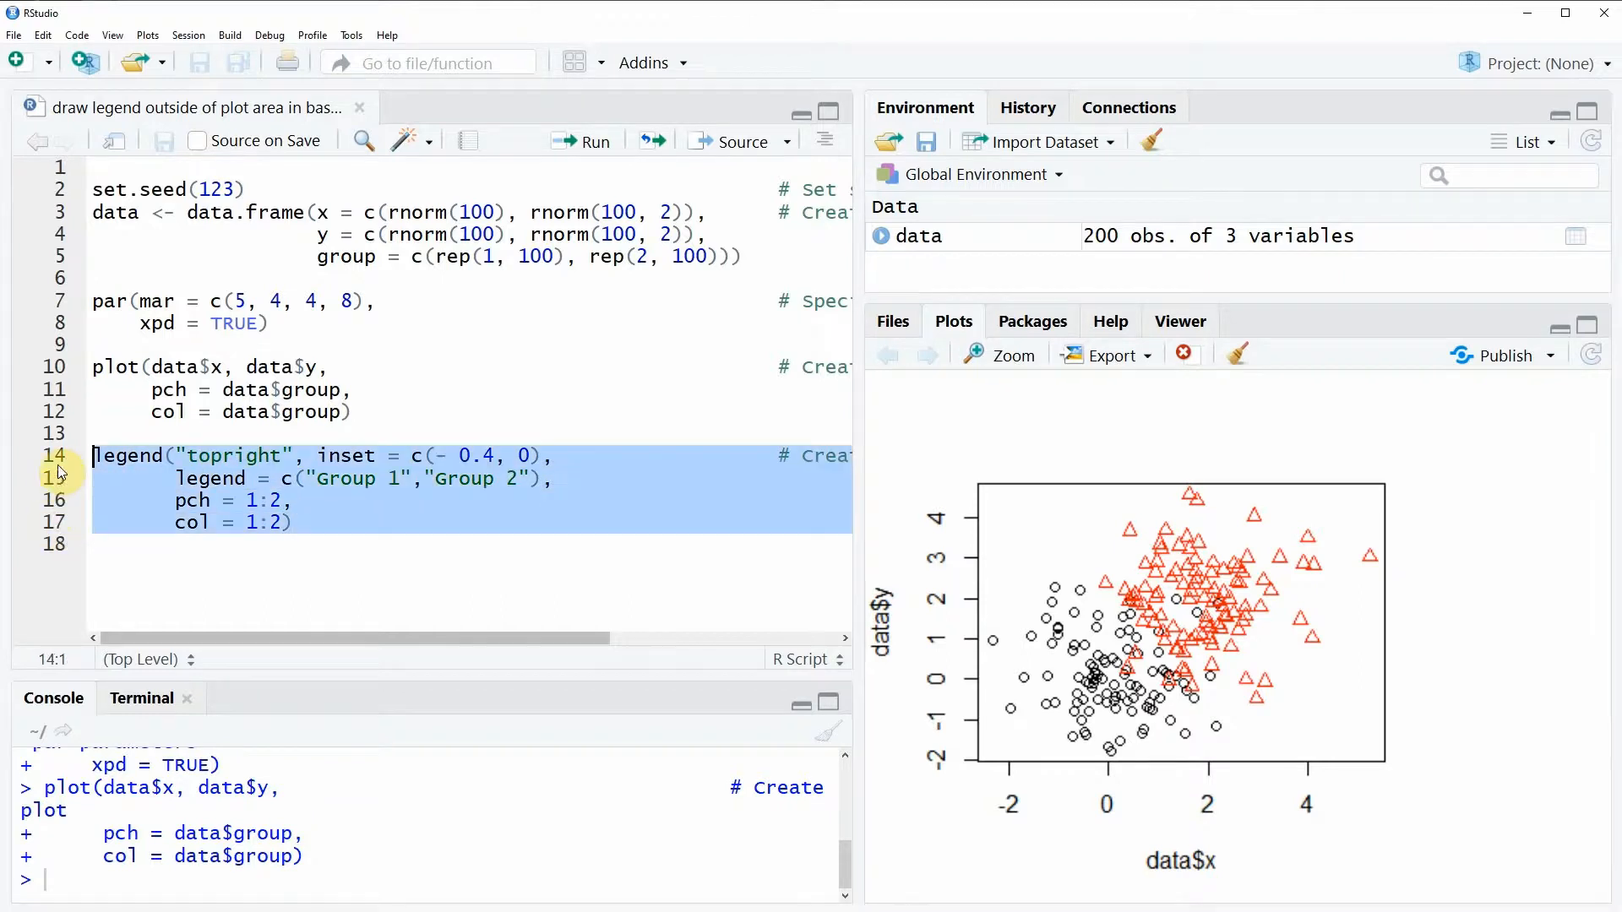
Run the legend() call on lines 14–17 to place the Group 1/Group 2 legend
click(582, 141)
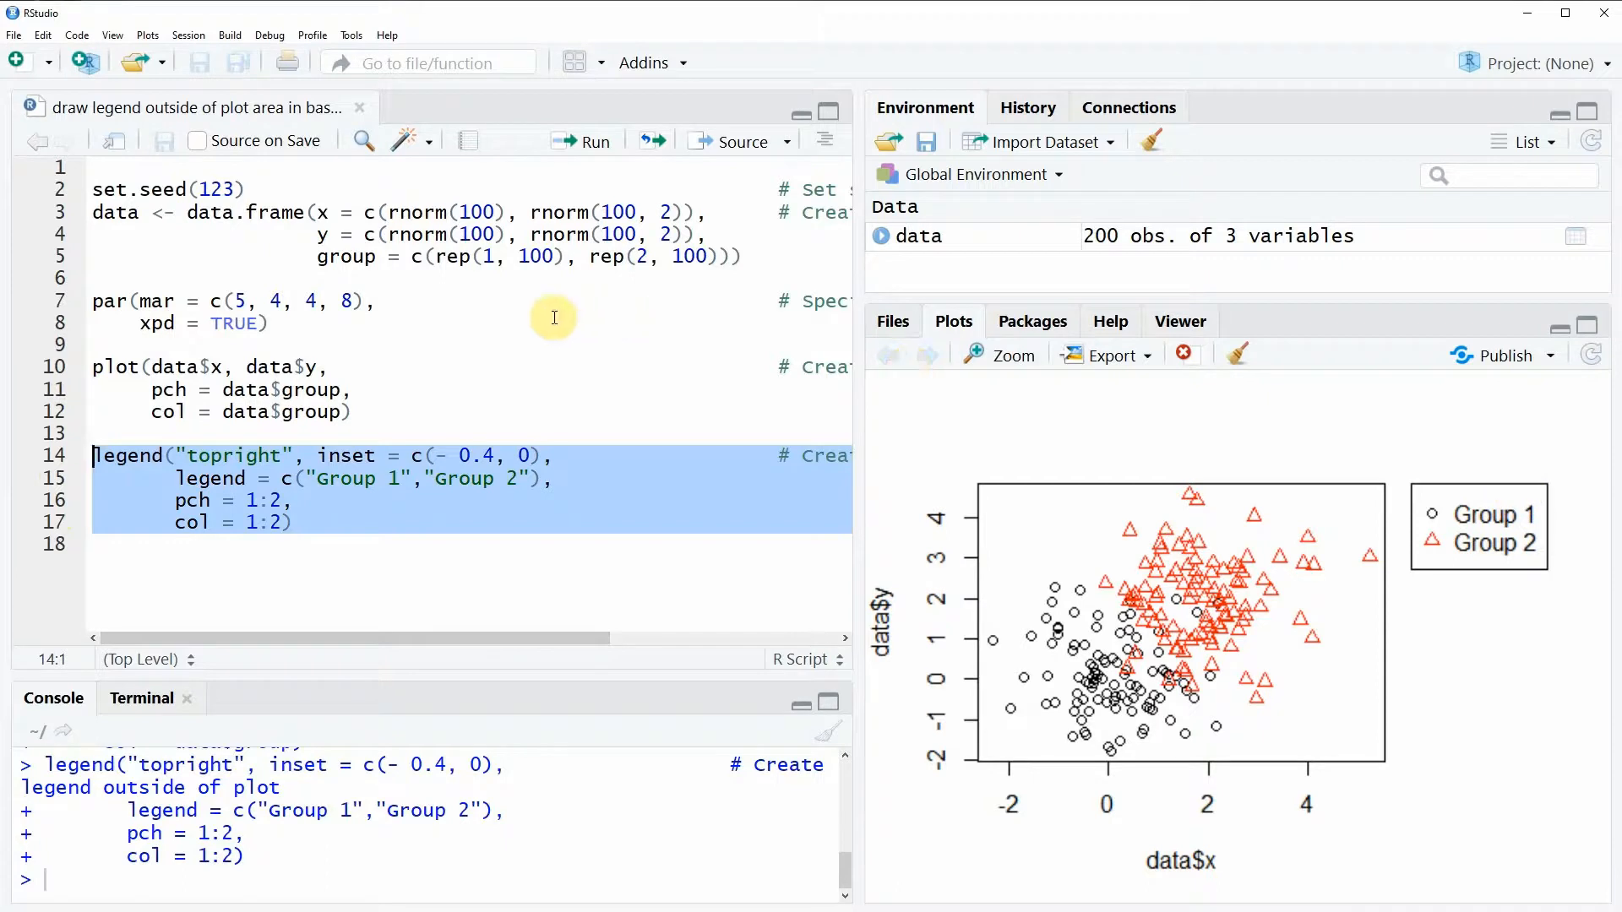
mouse_move(134, 301)
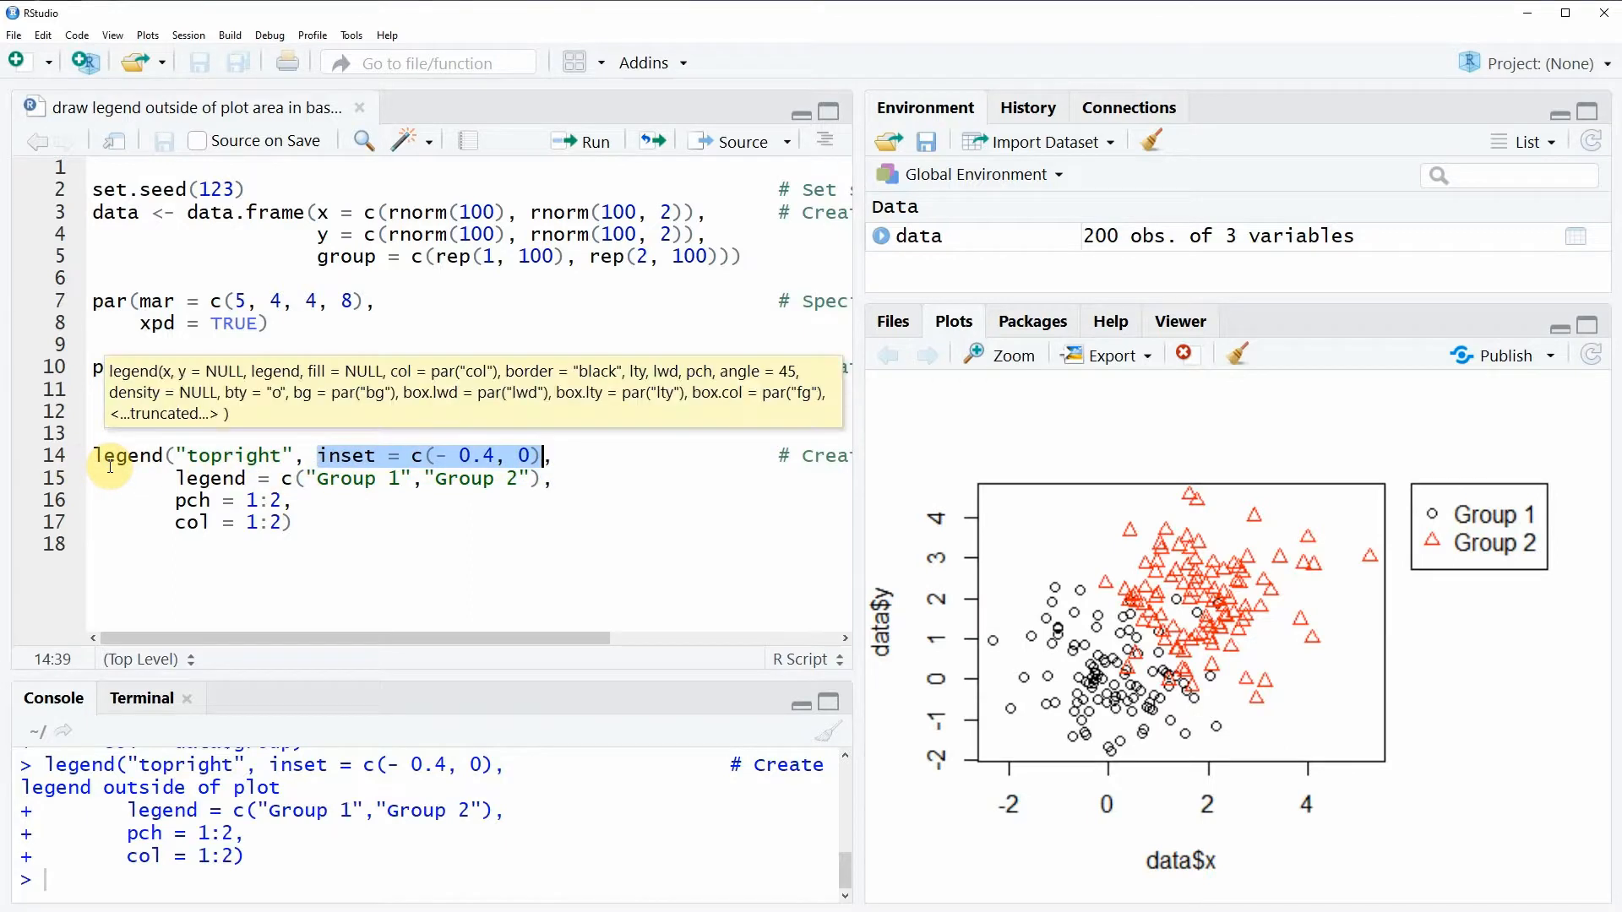
mouse_move(353, 542)
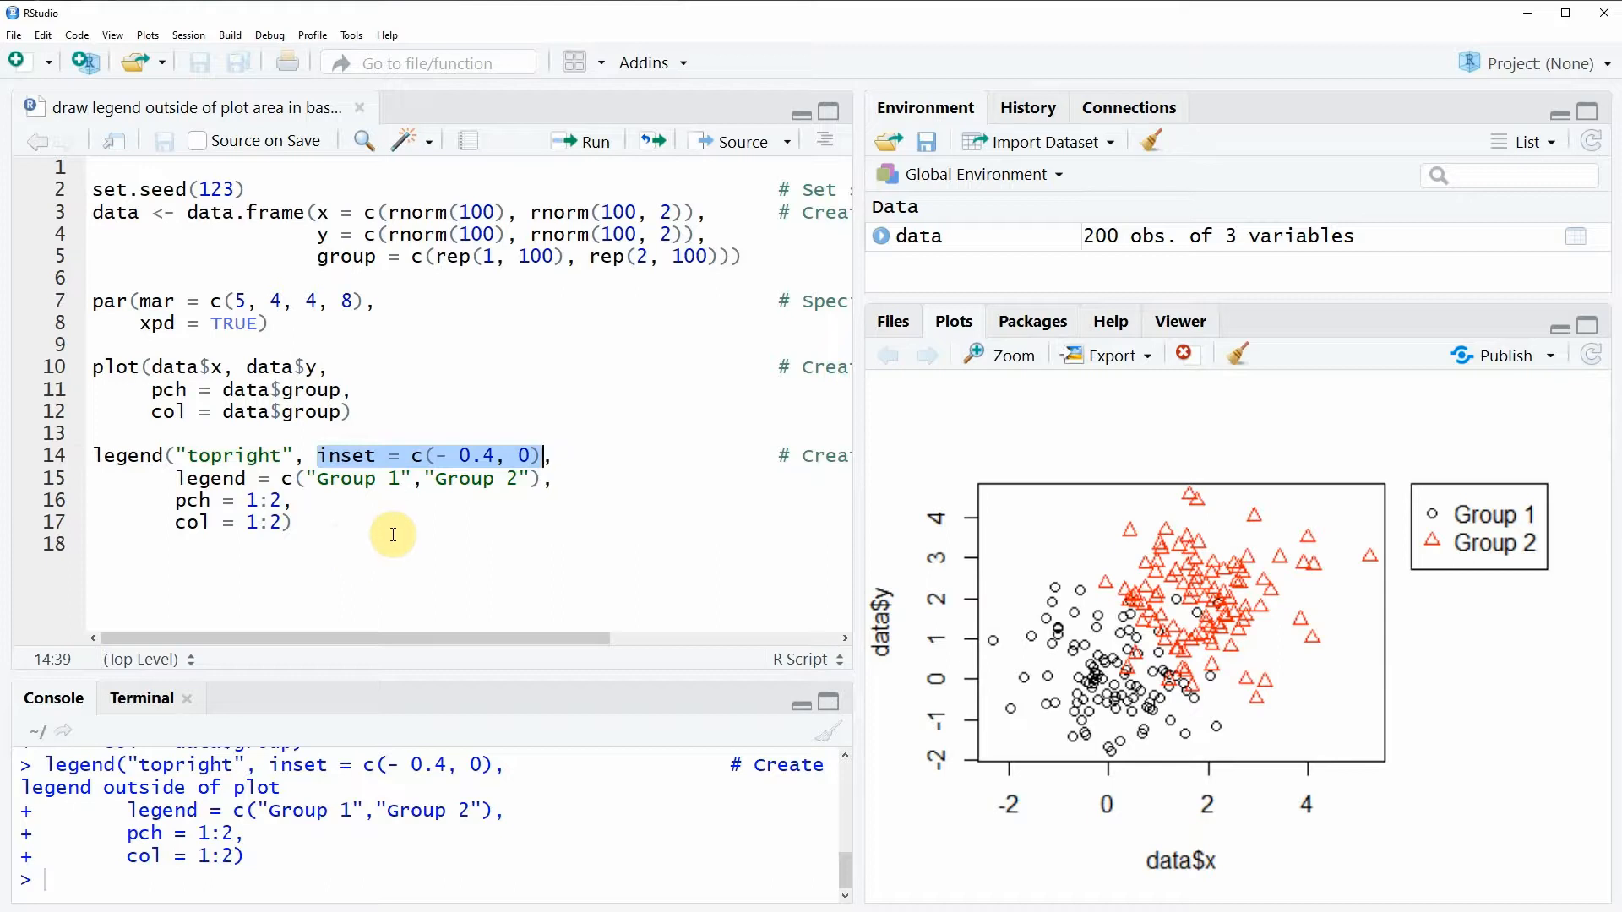
mouse_move(403, 520)
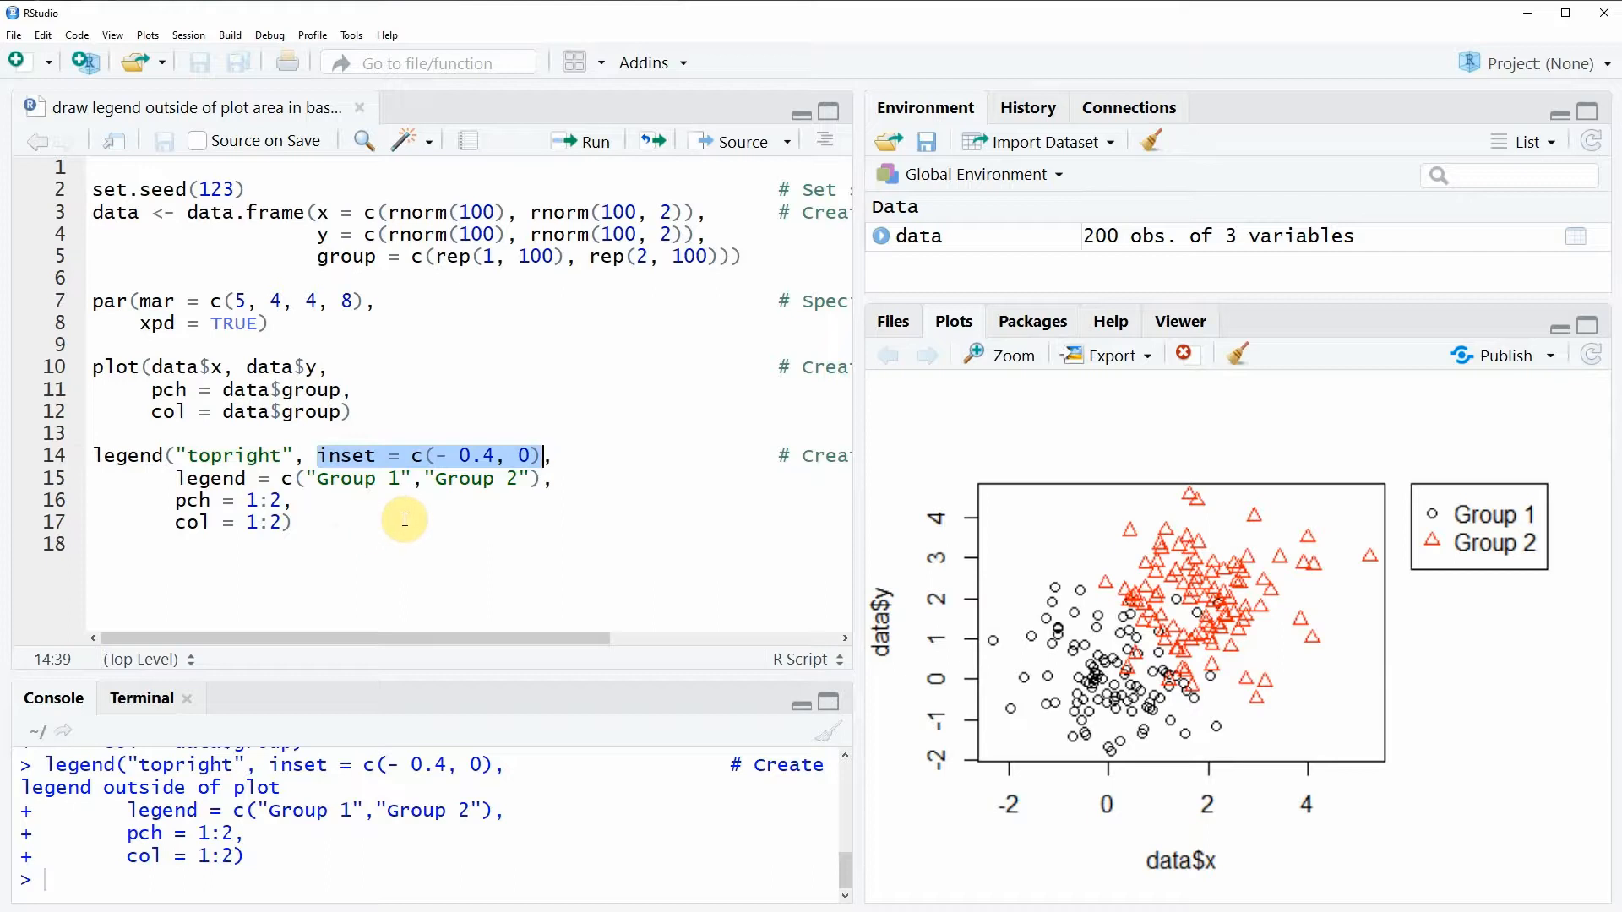
mouse_move(409, 529)
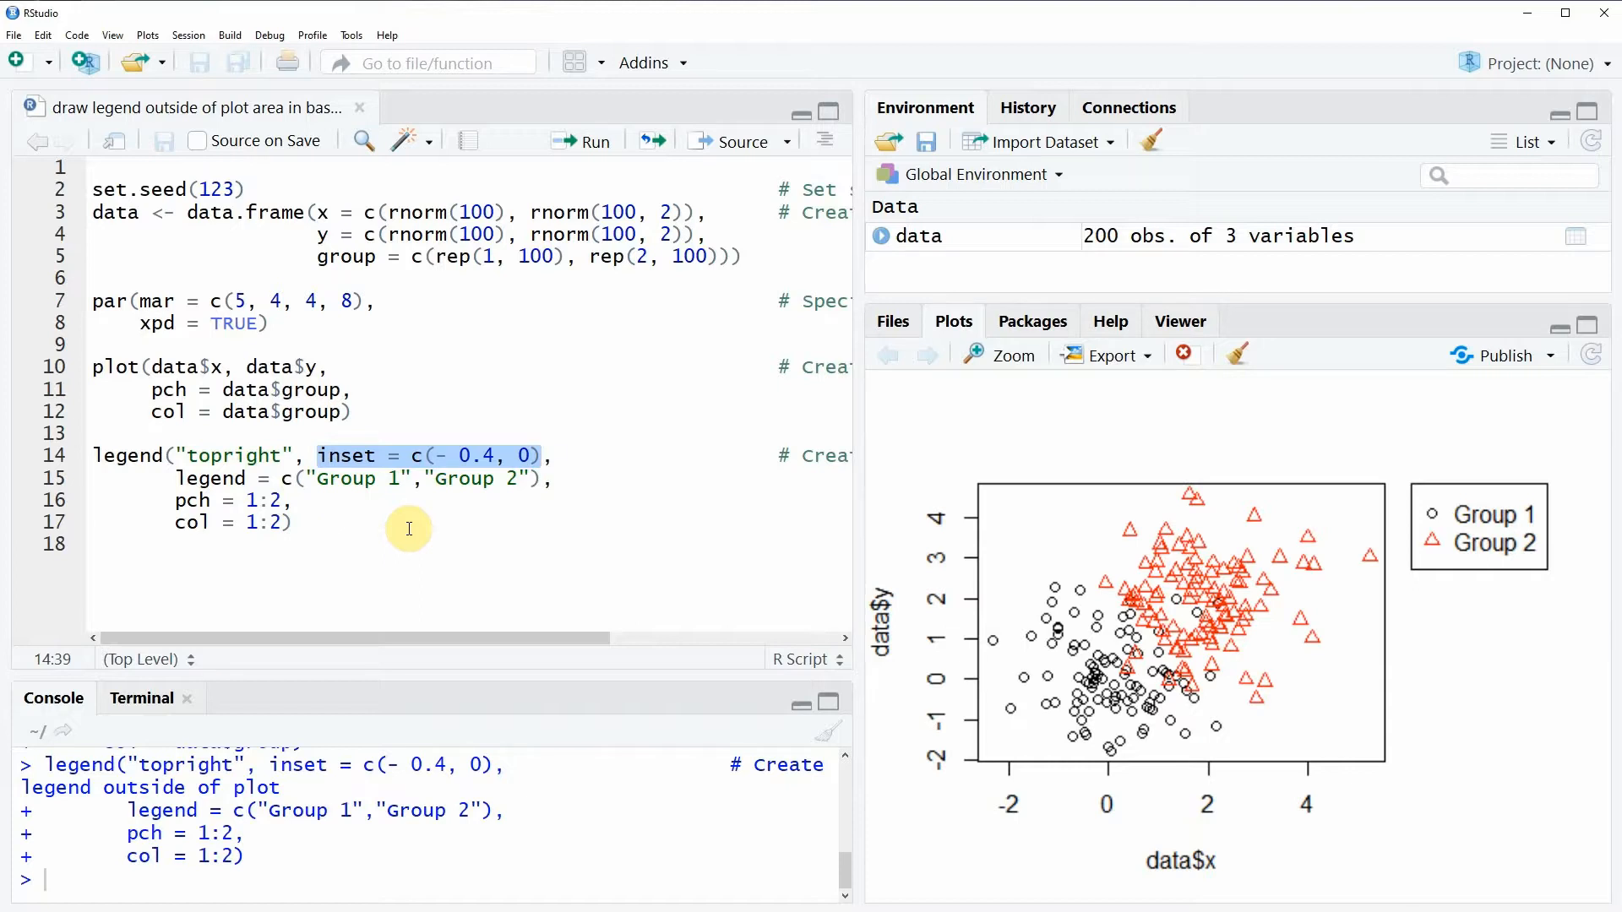
click(545, 455)
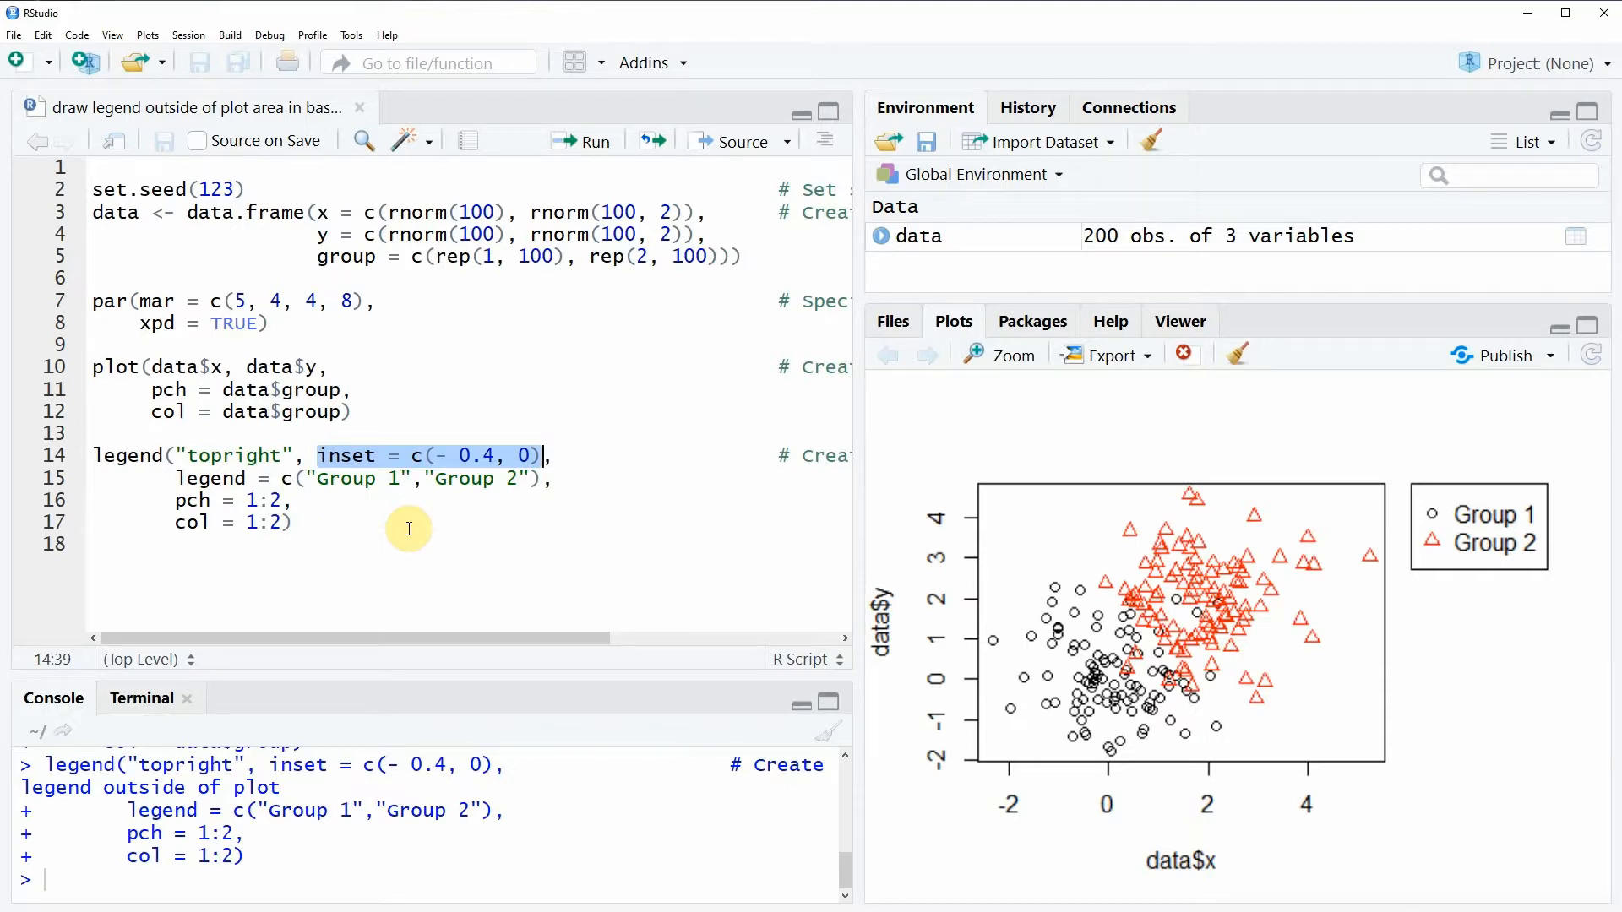